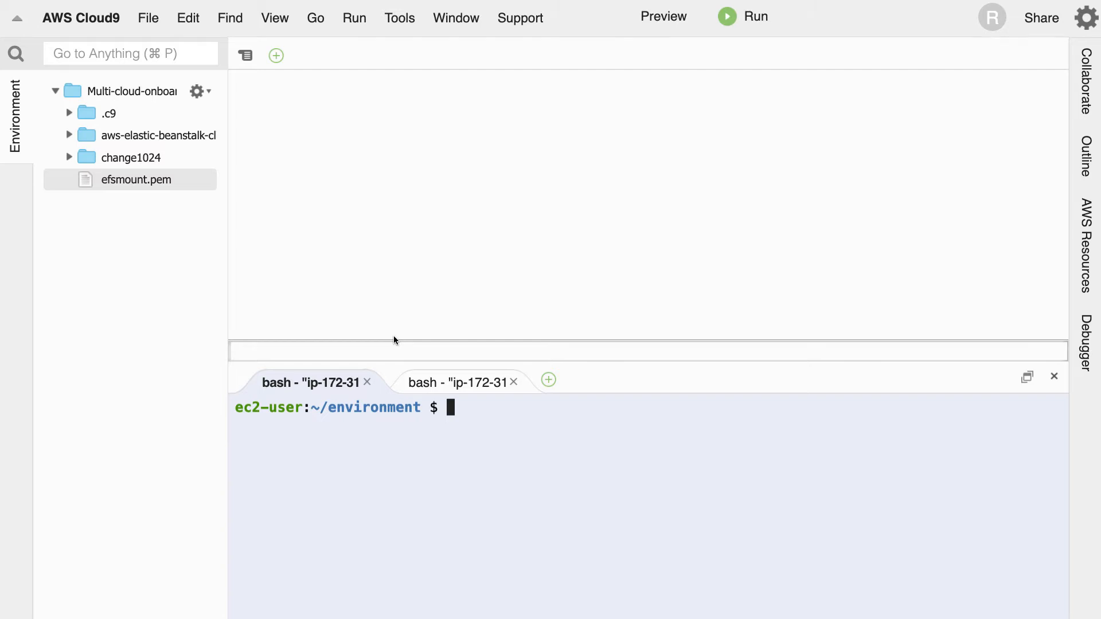
# - Create index.html with touch in the terminal and open it in the editor
pyautogui.write('touch')
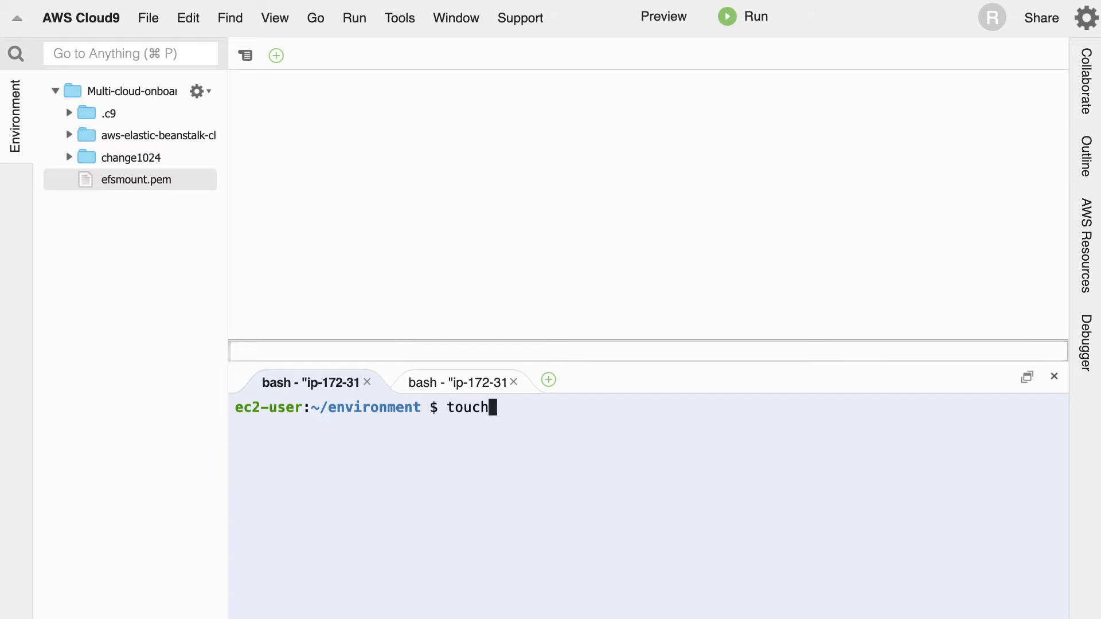
pyautogui.write('index.')
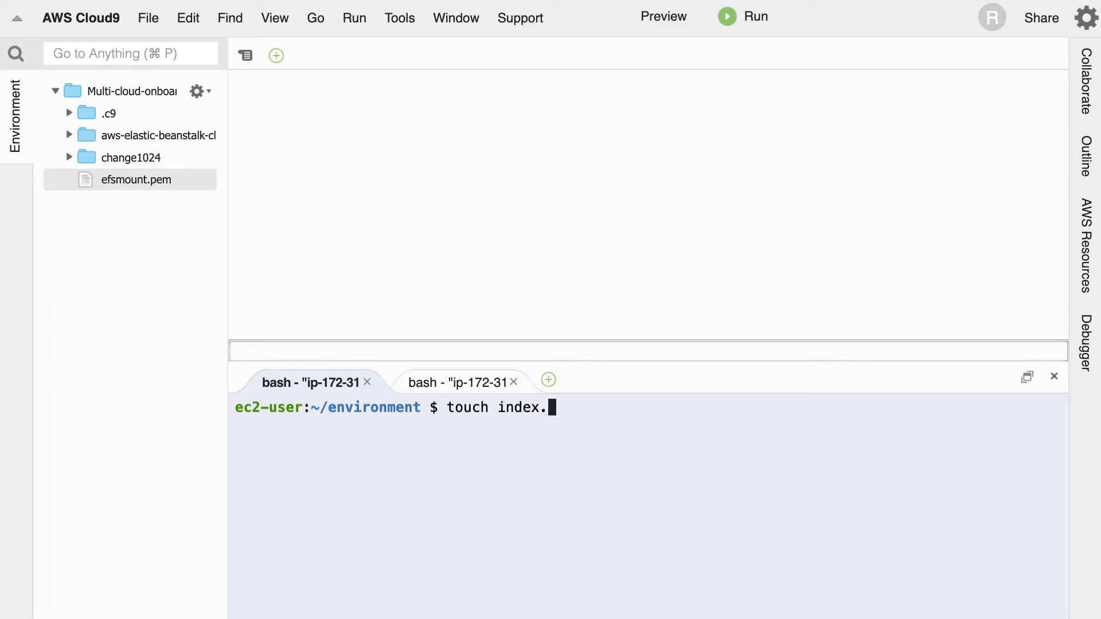
pyautogui.write('html')
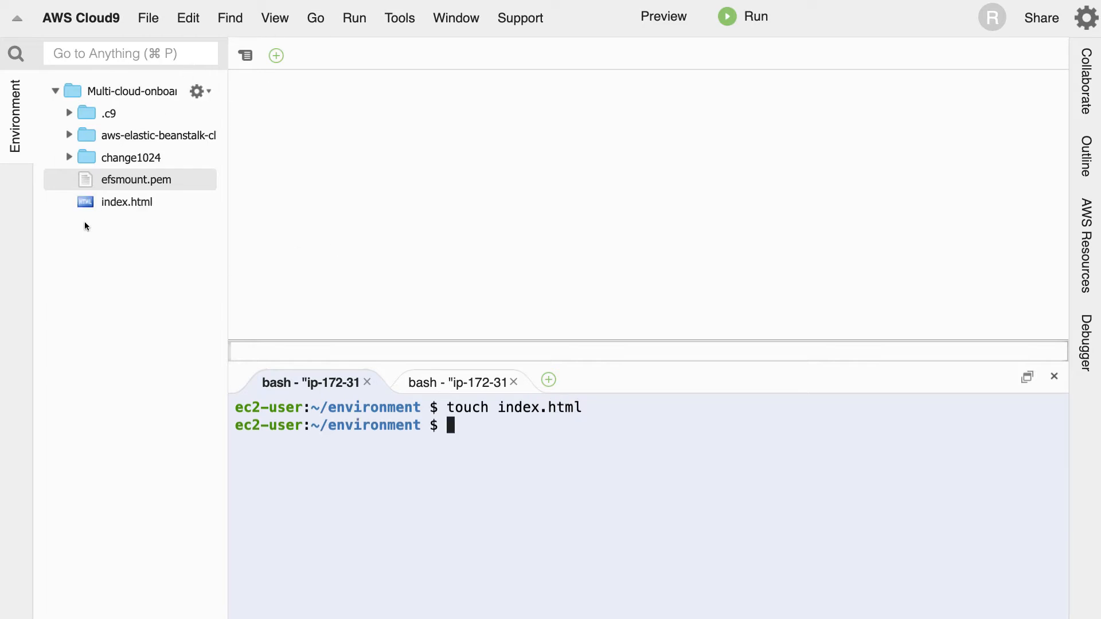
pyautogui.doubleClick(127, 202)
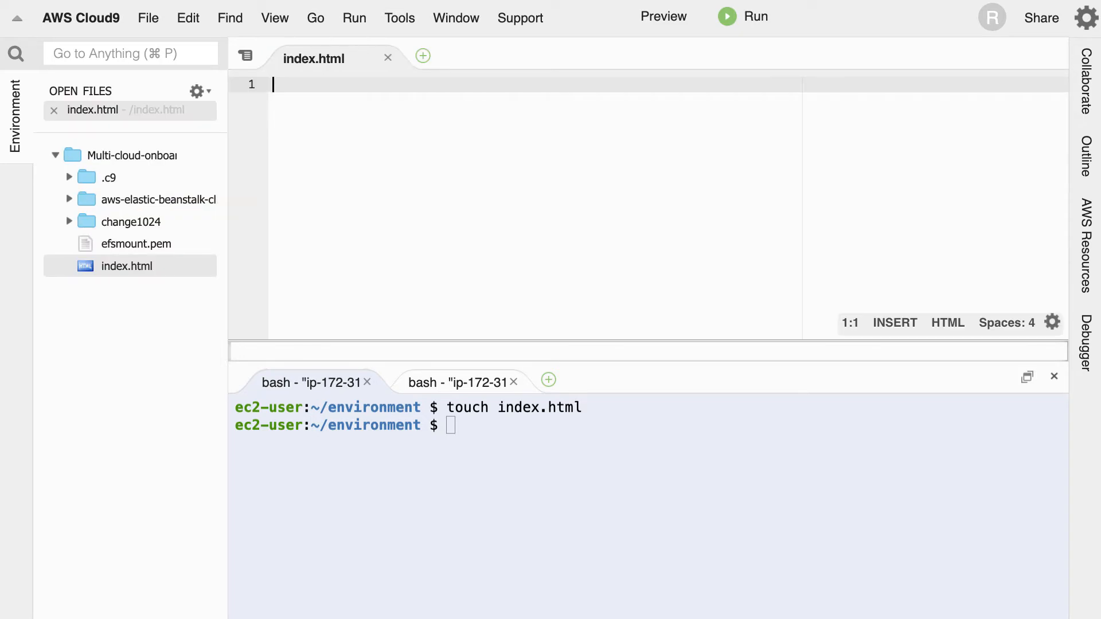
# - Write an html skeleton with a title and the paragraph 'This is my new WEBSITE'
pyautogui.write('<')
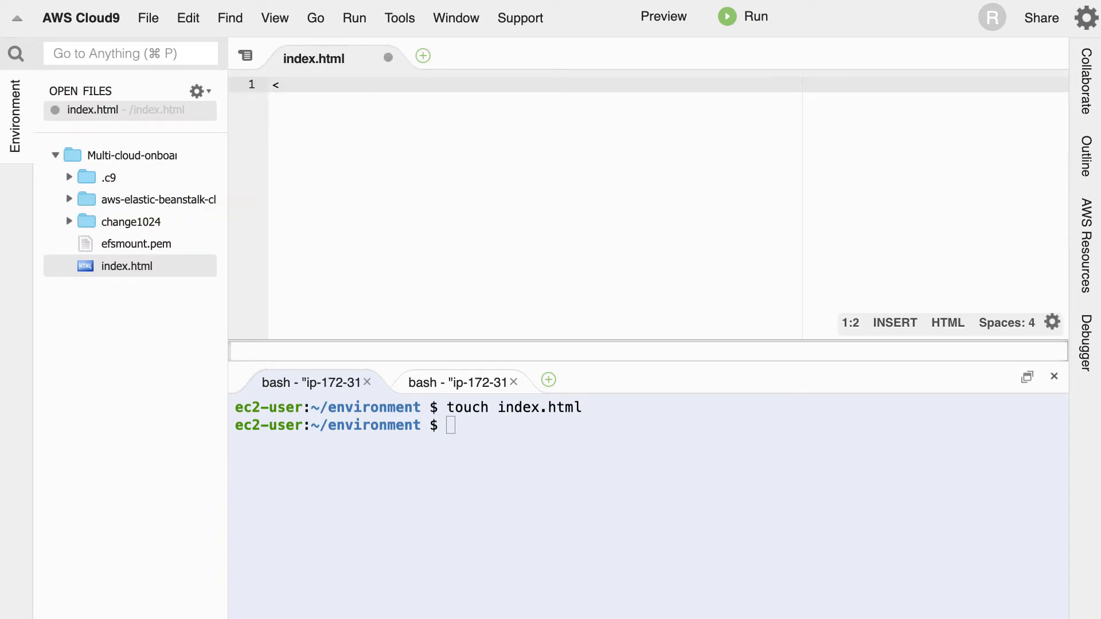
pyautogui.write('html')
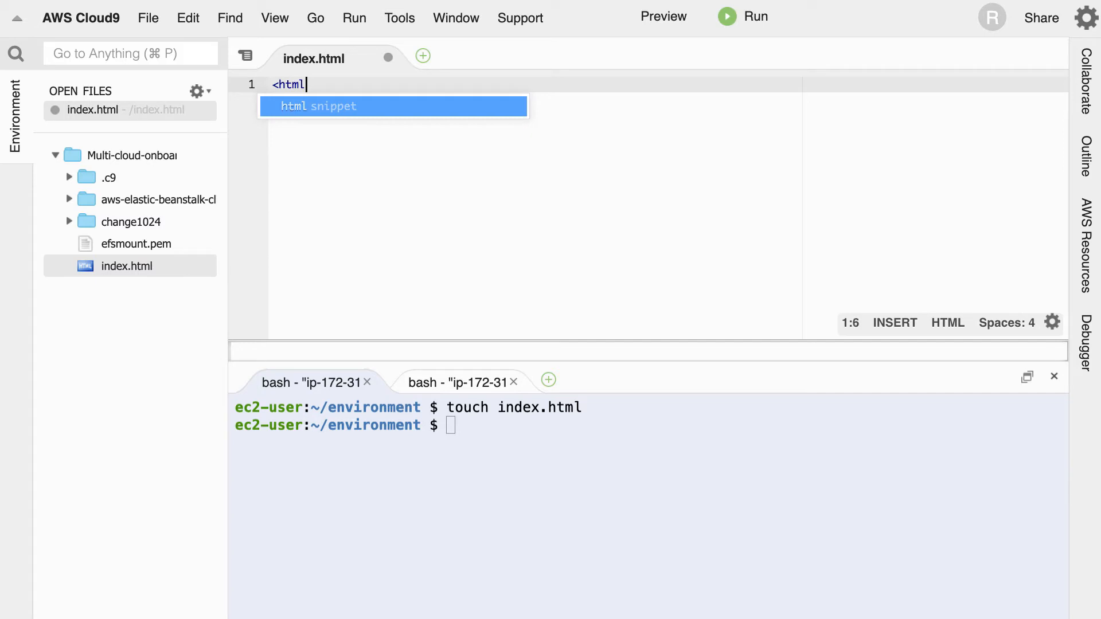
pyautogui.press('Tab')
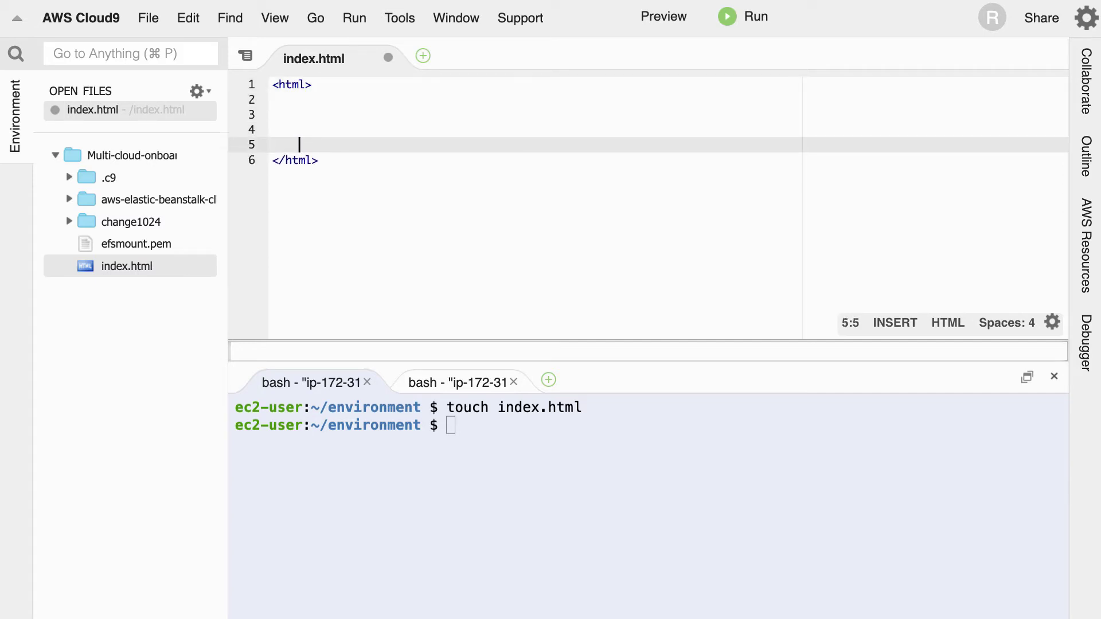
pyautogui.write('<')
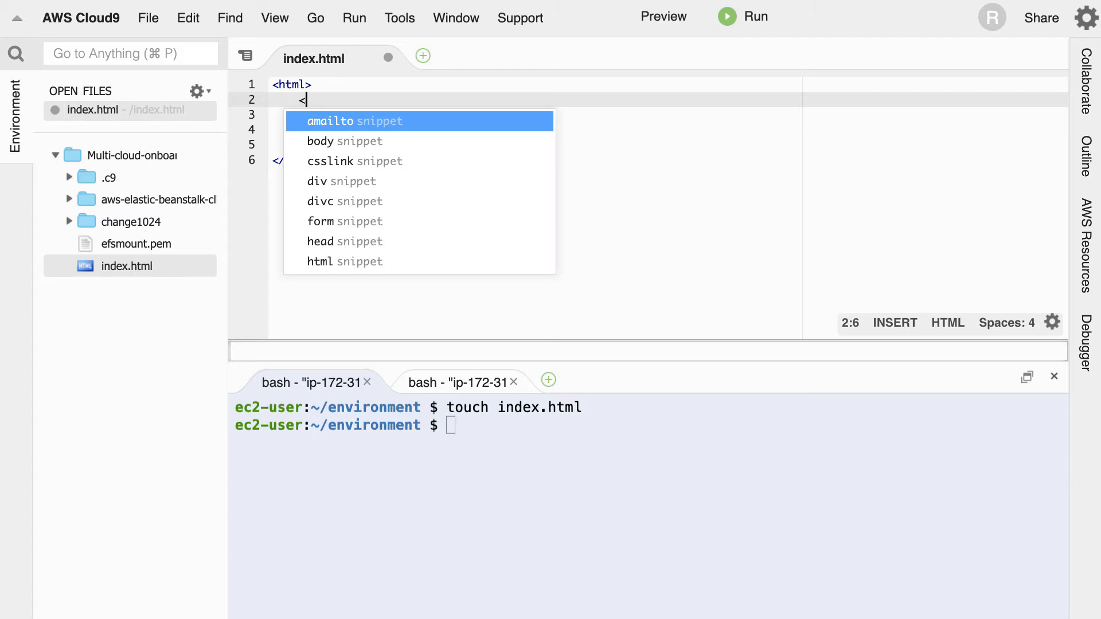
pyautogui.write('titl')
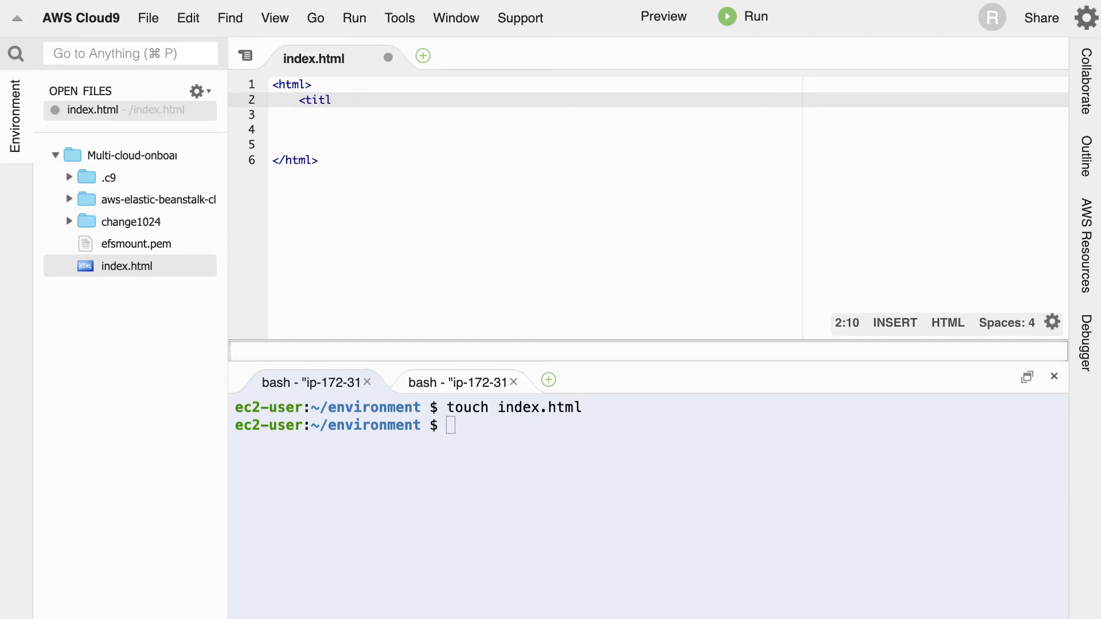
pyautogui.write('e>This is a website</title>')
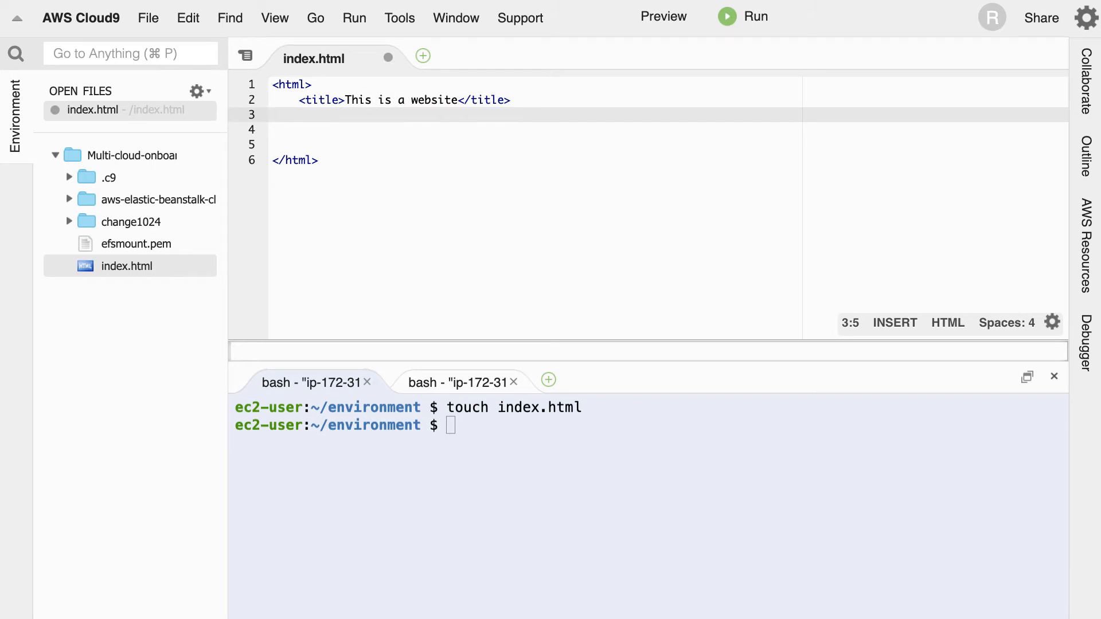
pyautogui.write('<p')
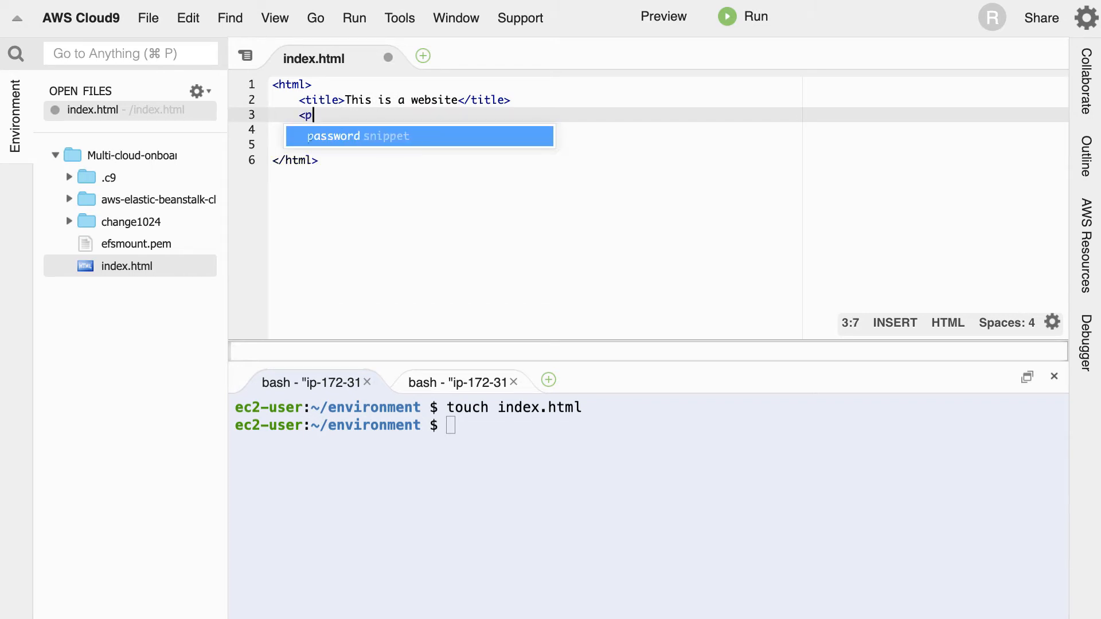
pyautogui.write('>This is my new </p>')
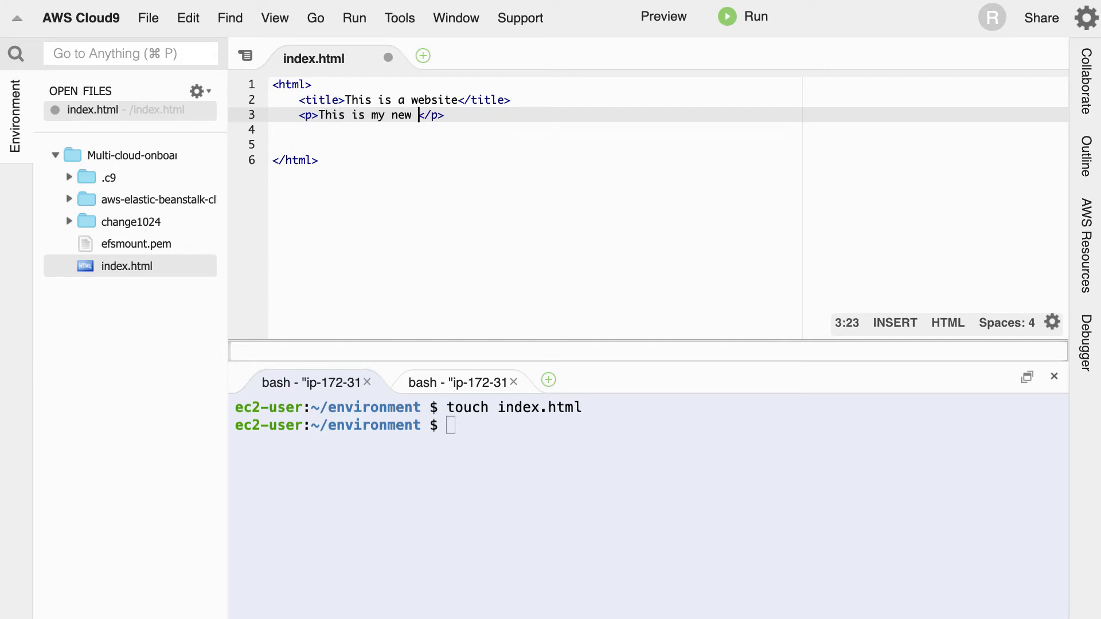
pyautogui.write('WEB')
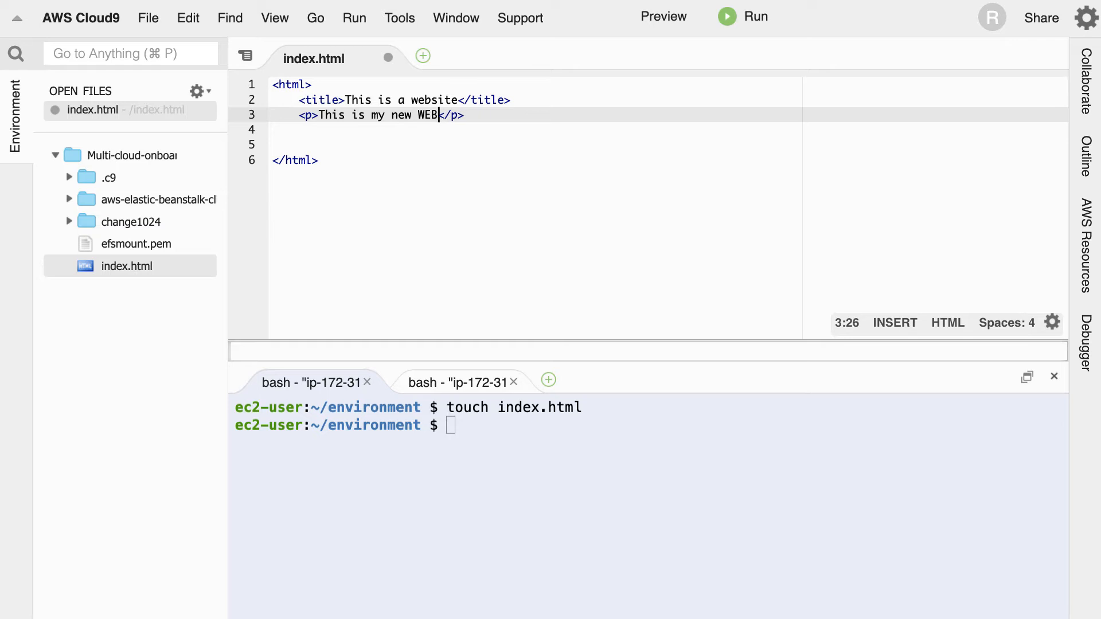
pyautogui.write('SITE')
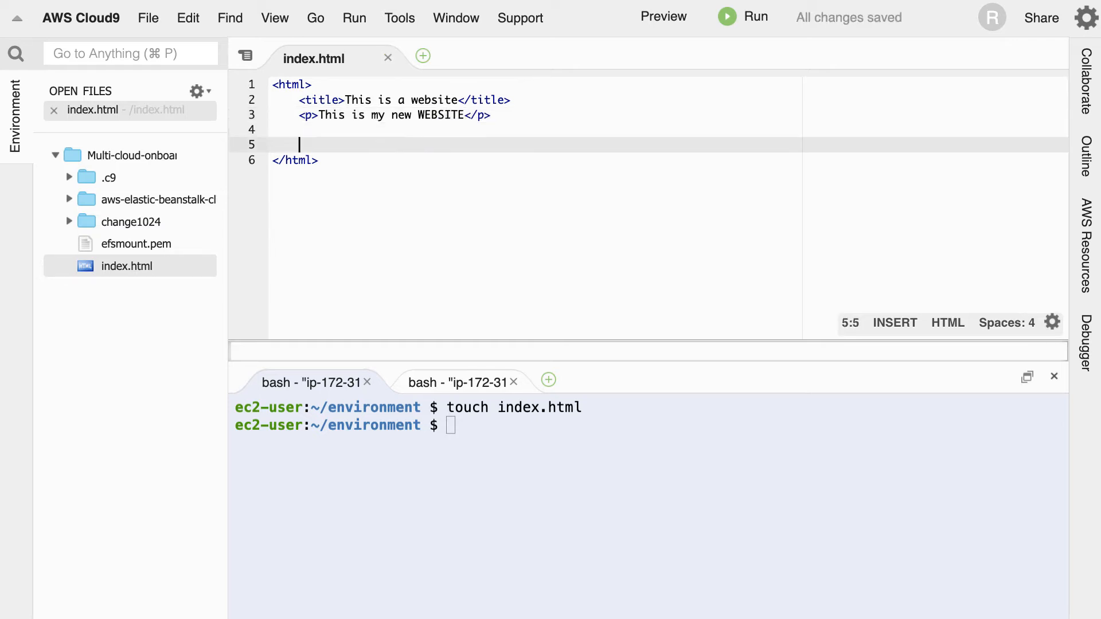
pyautogui.press('Backspace')
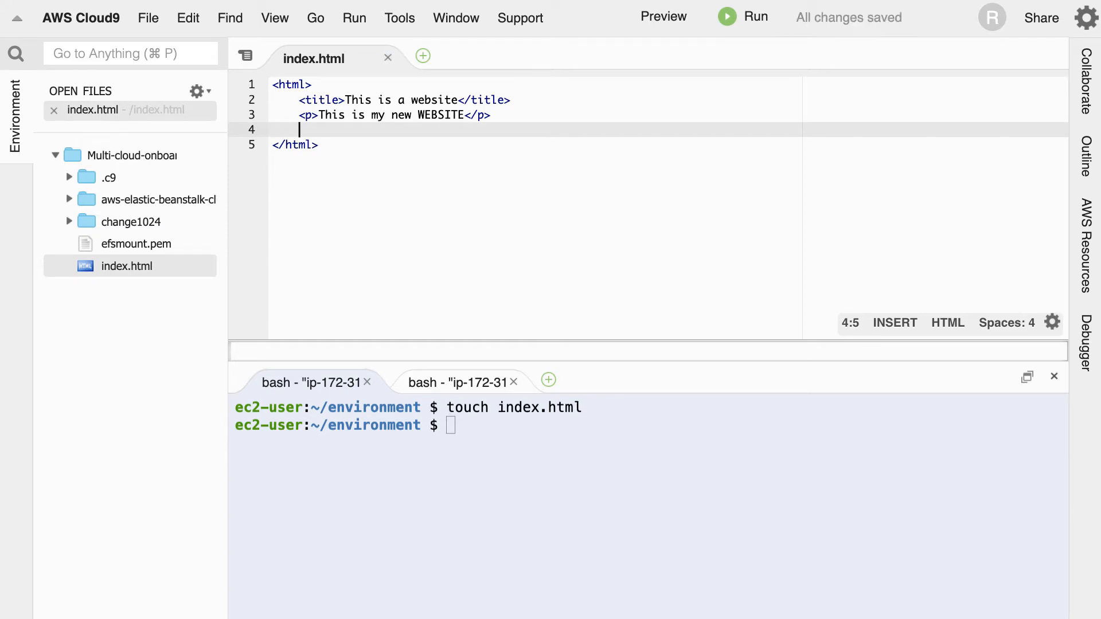
pyautogui.moveTo(174, 603)
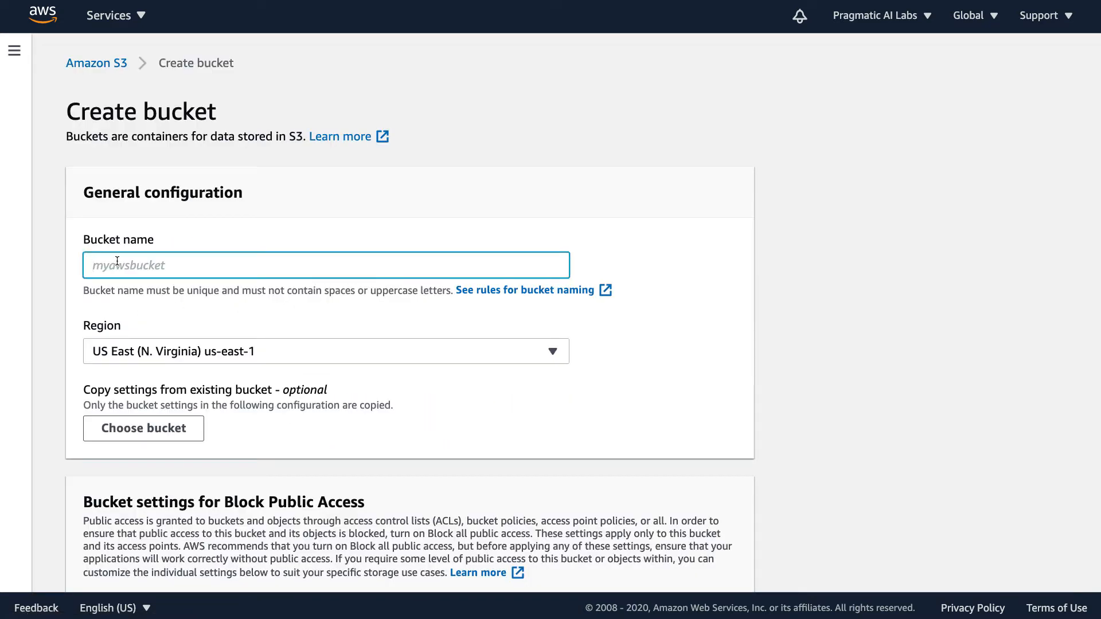
# - Name the bucket hellocloud4data, unblock all public access and create it
pyautogui.write('helloc')
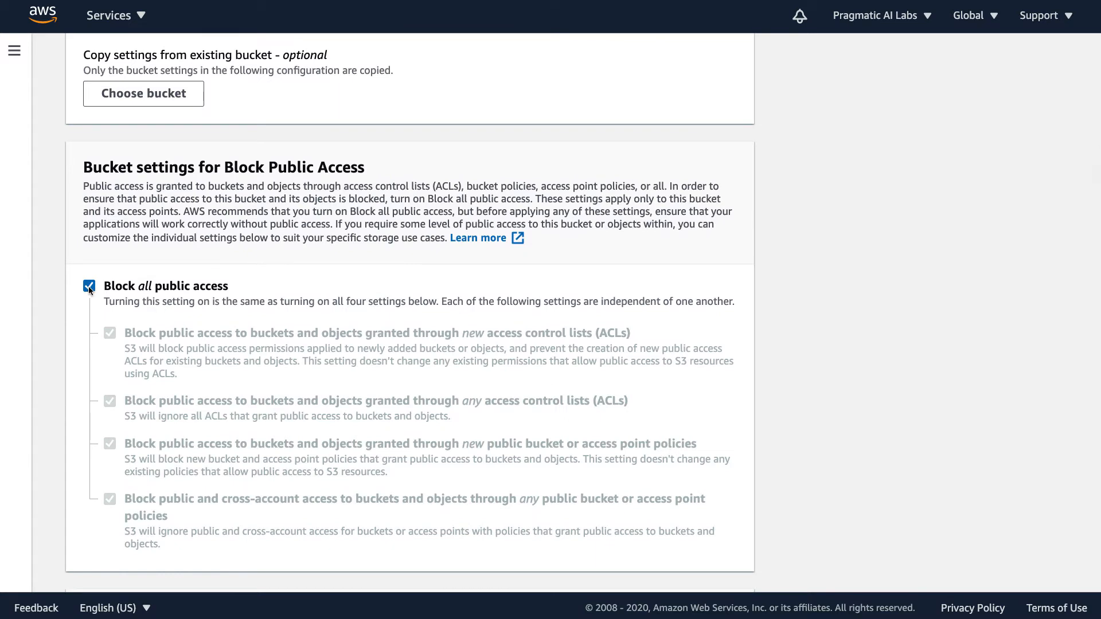
pyautogui.moveTo(105, 291)
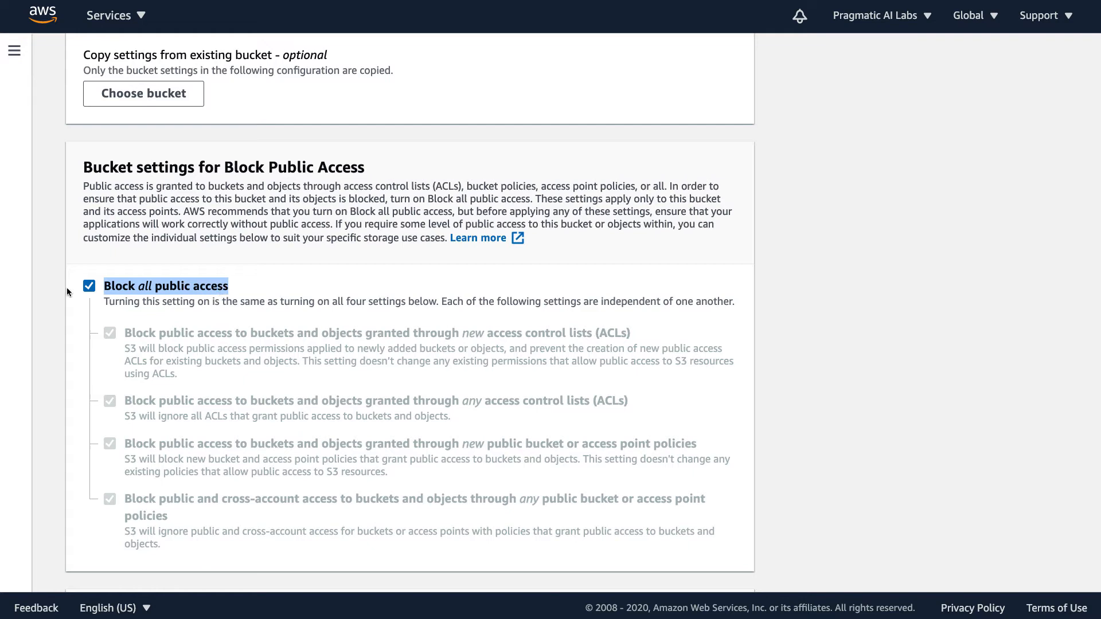
pyautogui.click(89, 286)
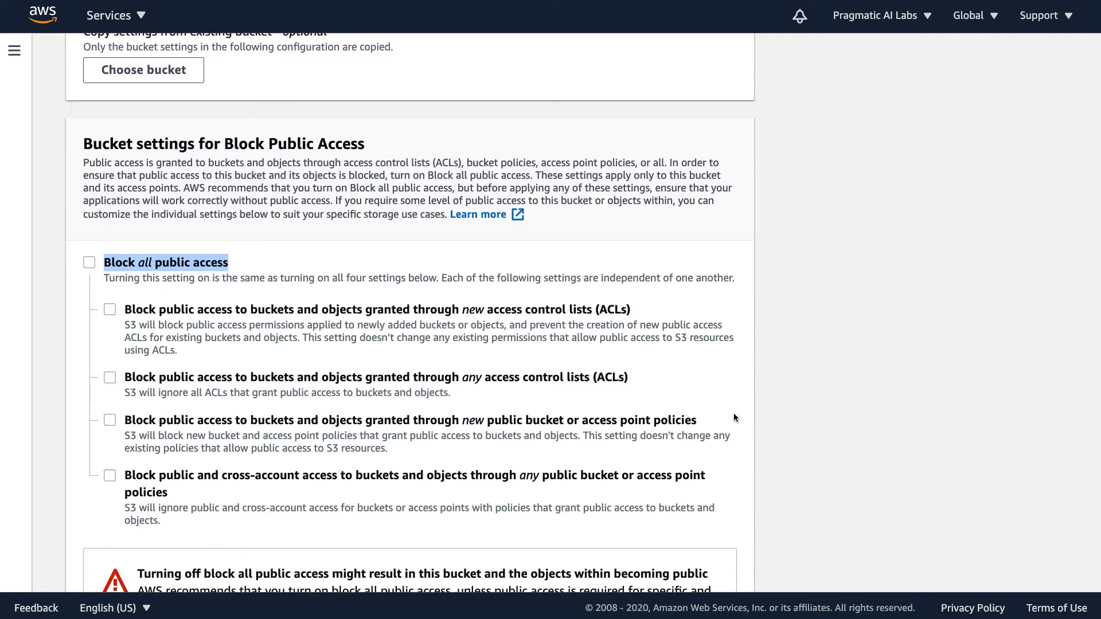
pyautogui.scroll(-3)
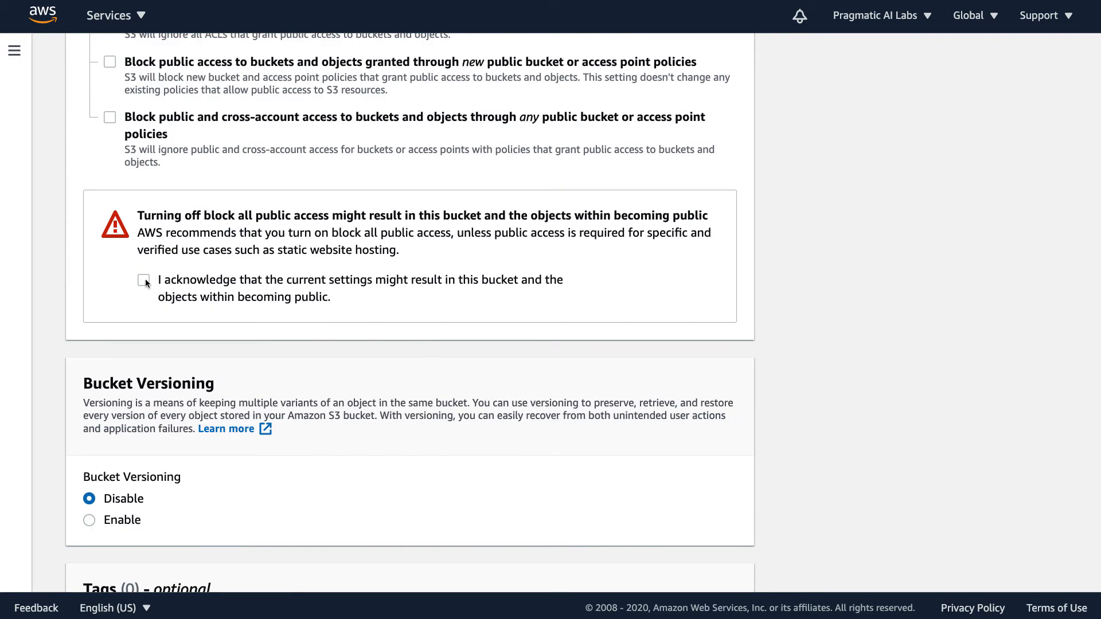
pyautogui.scroll(-3)
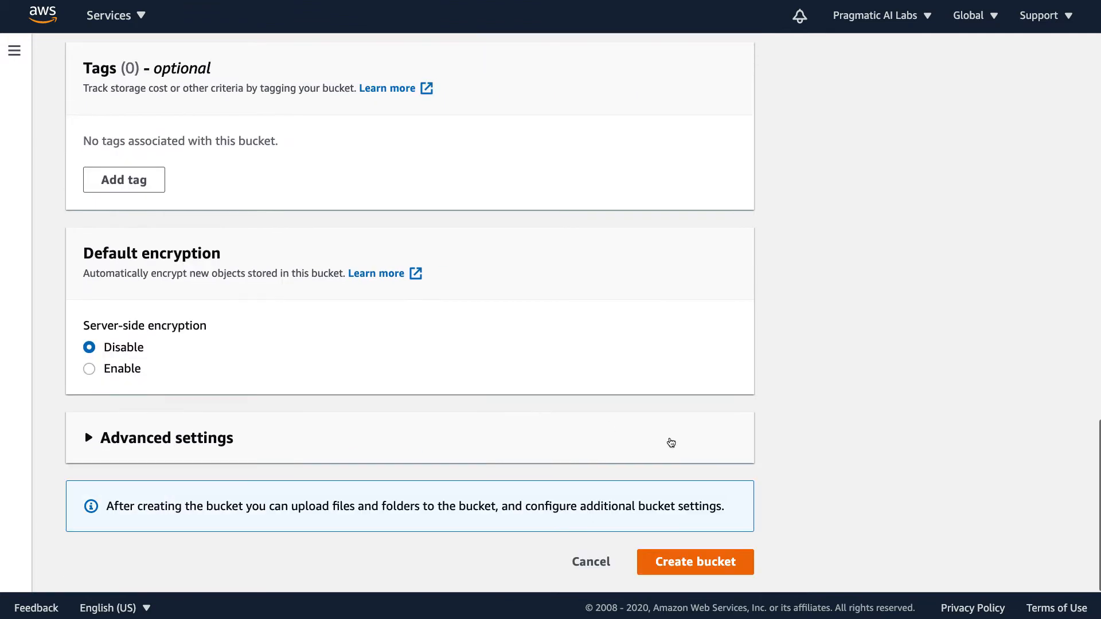
pyautogui.click(695, 562)
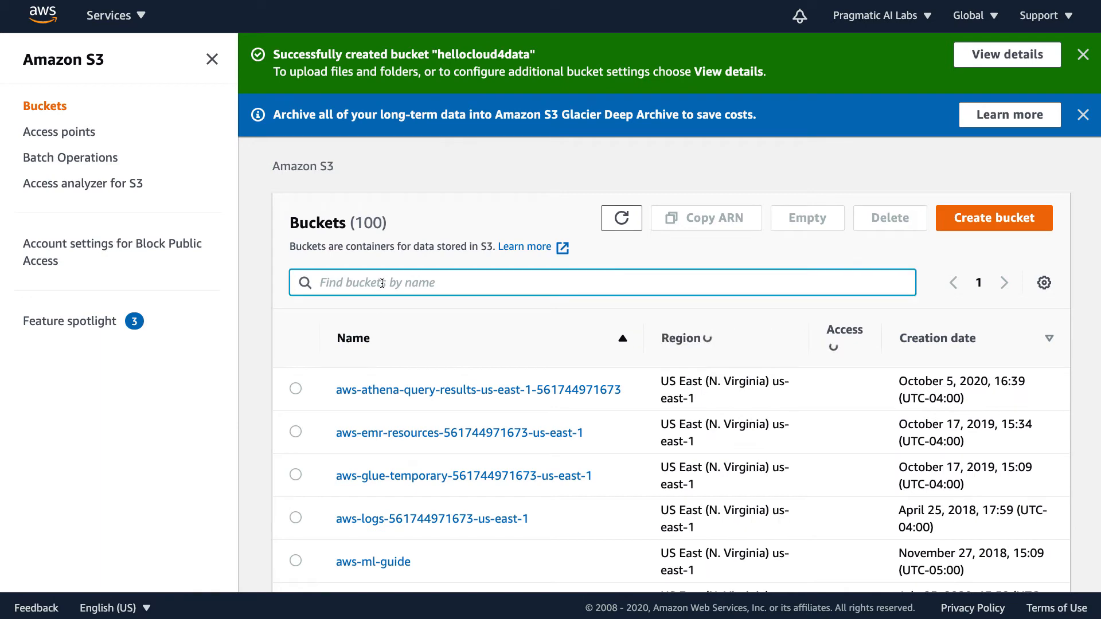
# - Find the hellocloud4data bucket and view its properties down to Static website hosting
pyautogui.write('hello')
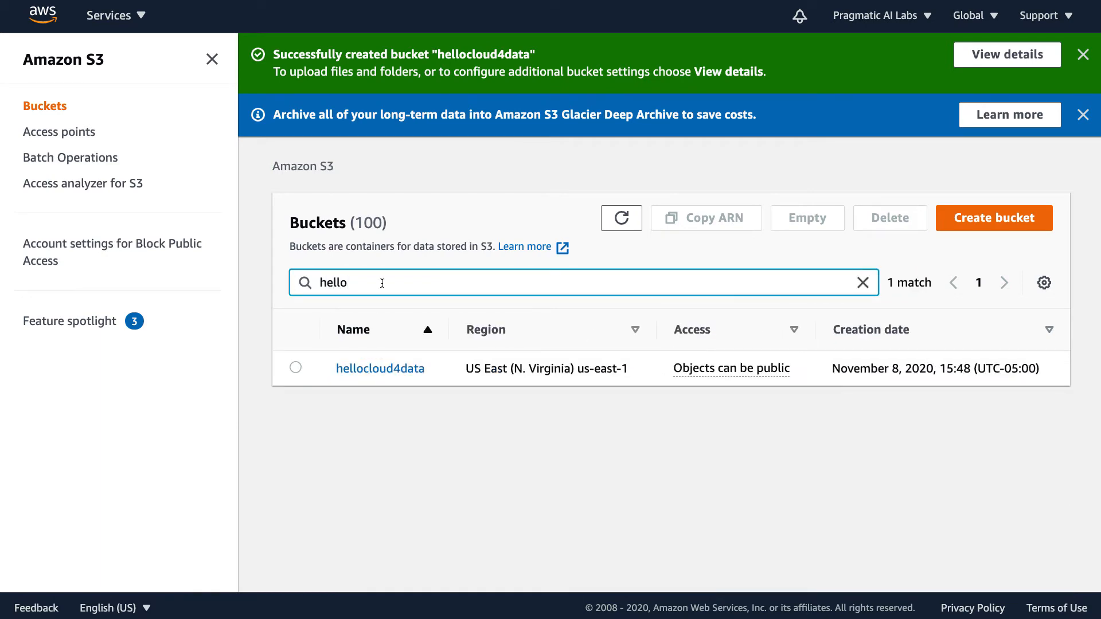
pyautogui.click(379, 368)
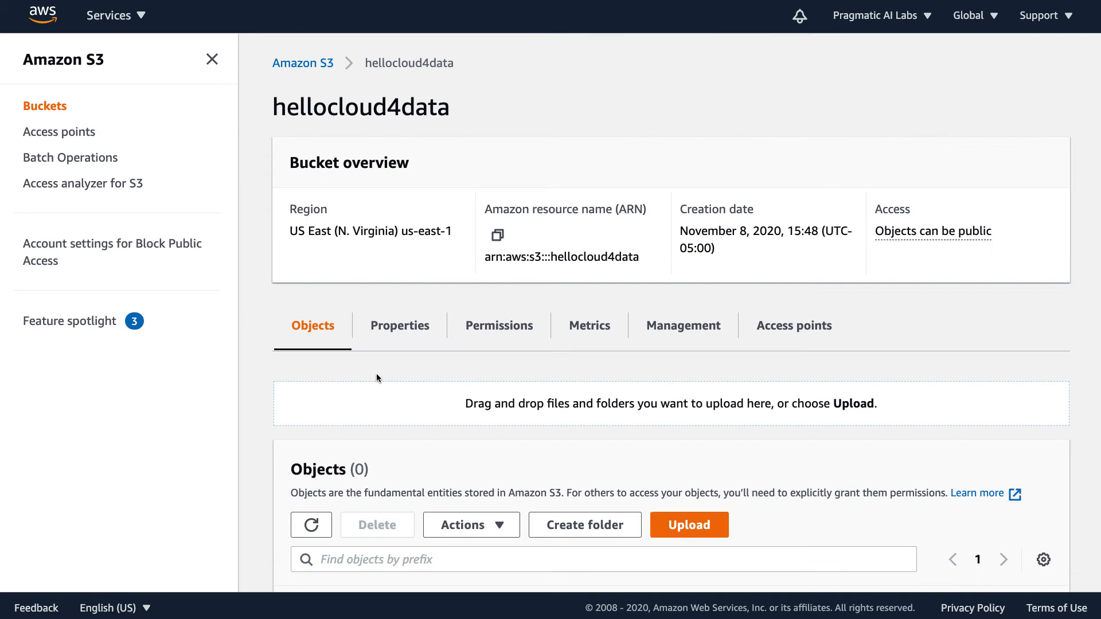
pyautogui.moveTo(370, 384)
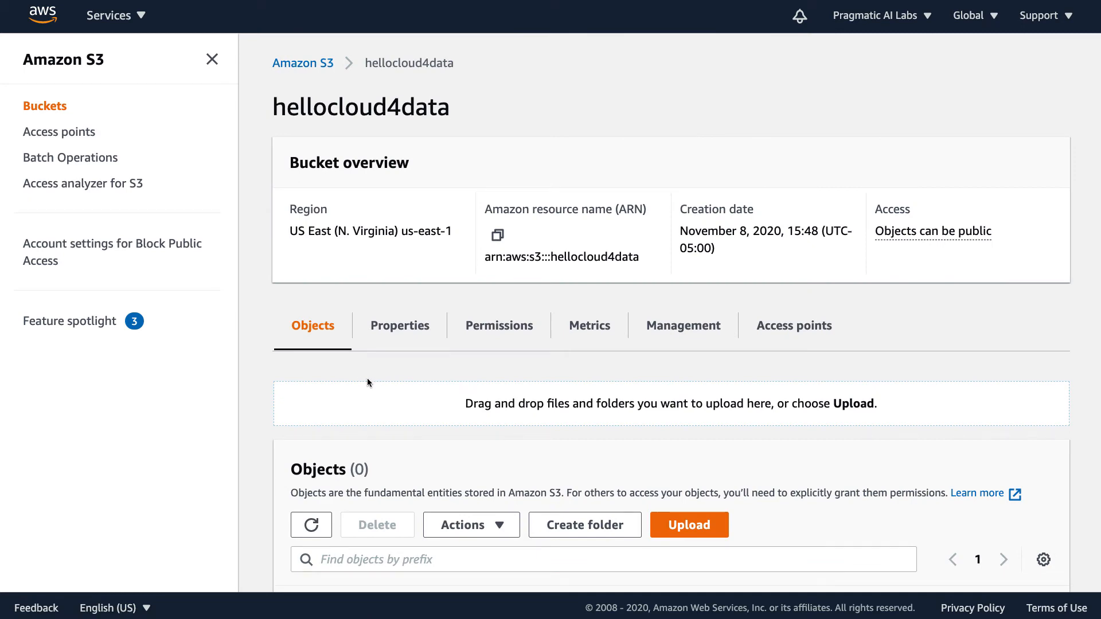
pyautogui.click(399, 325)
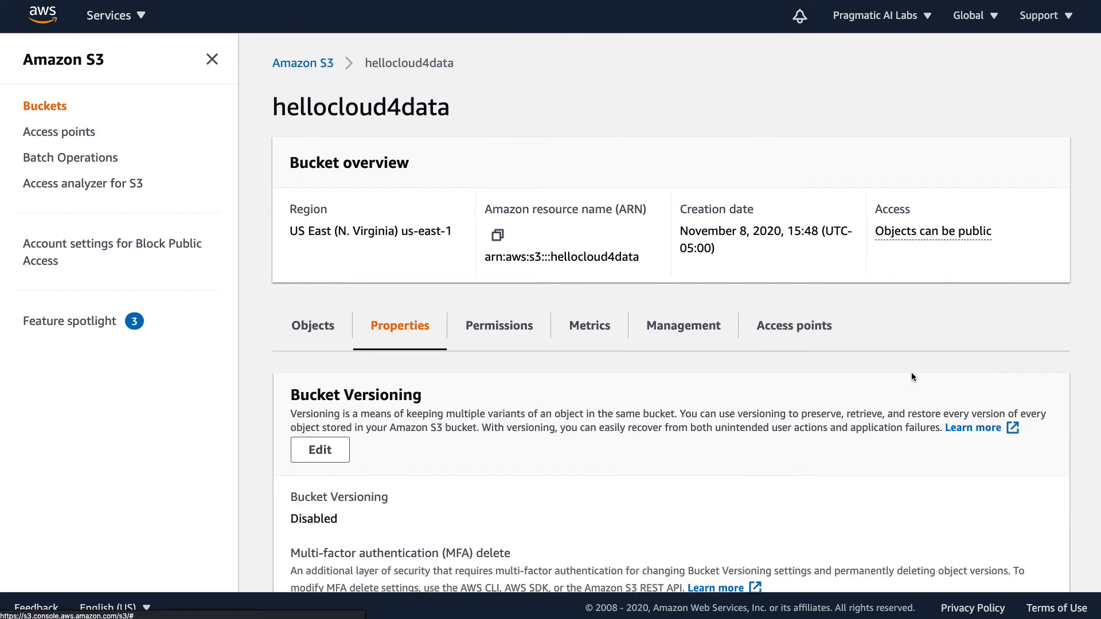
pyautogui.scroll(-3)
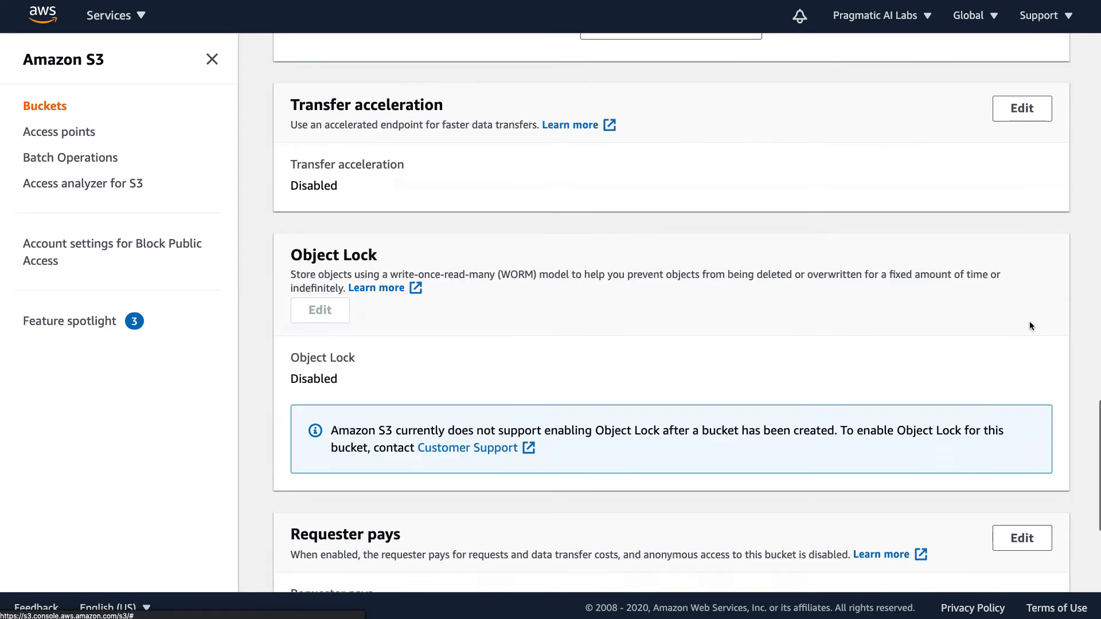
pyautogui.scroll(-3)
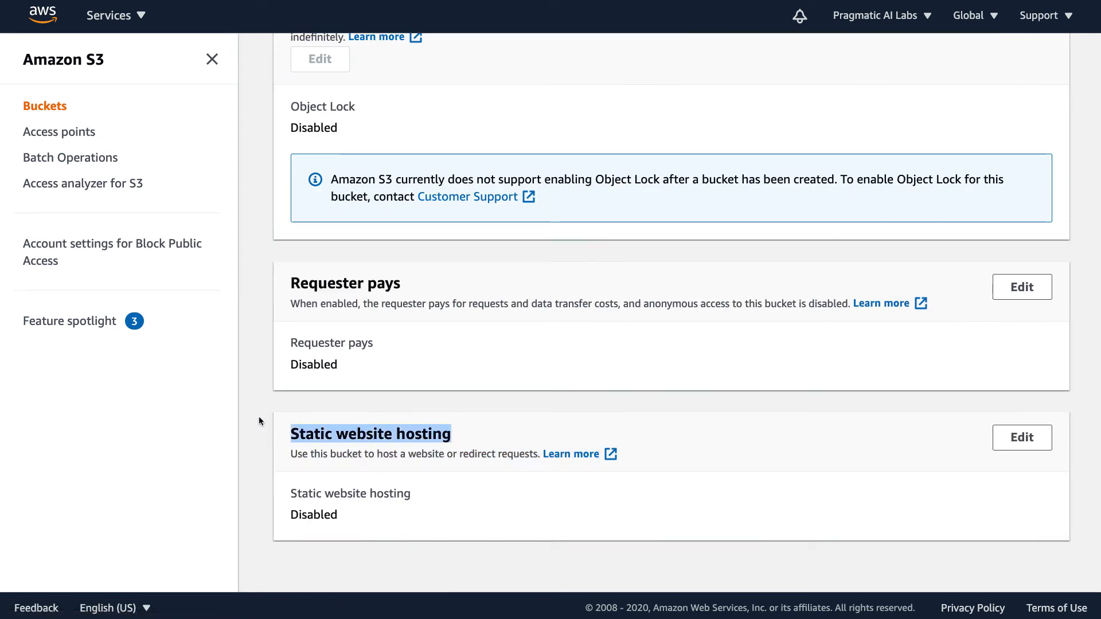
pyautogui.moveTo(418, 476)
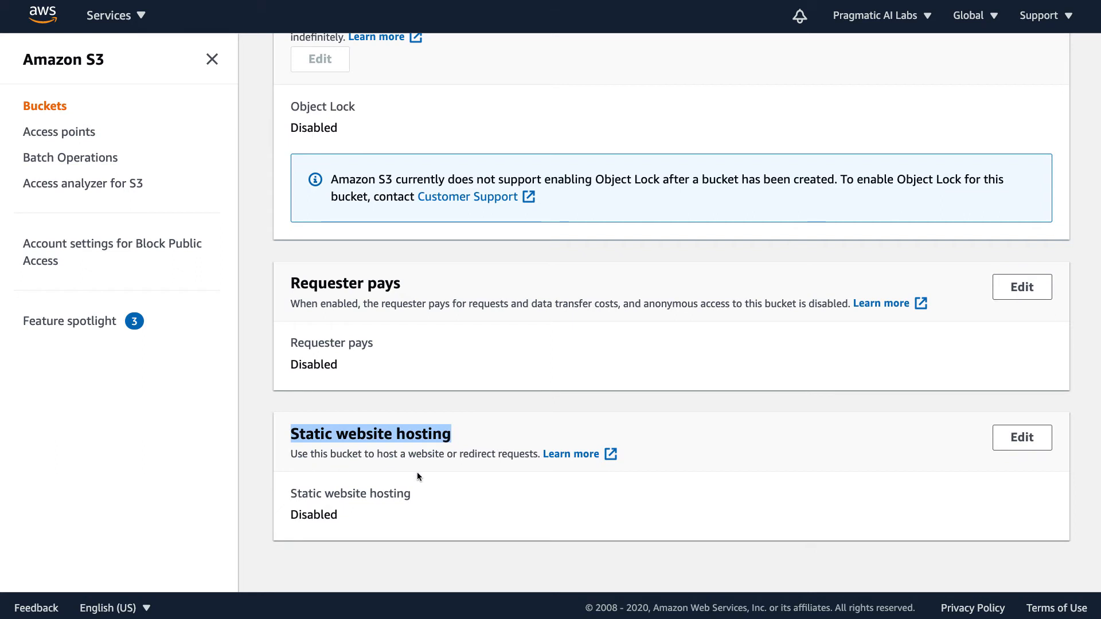
pyautogui.moveTo(1004, 447)
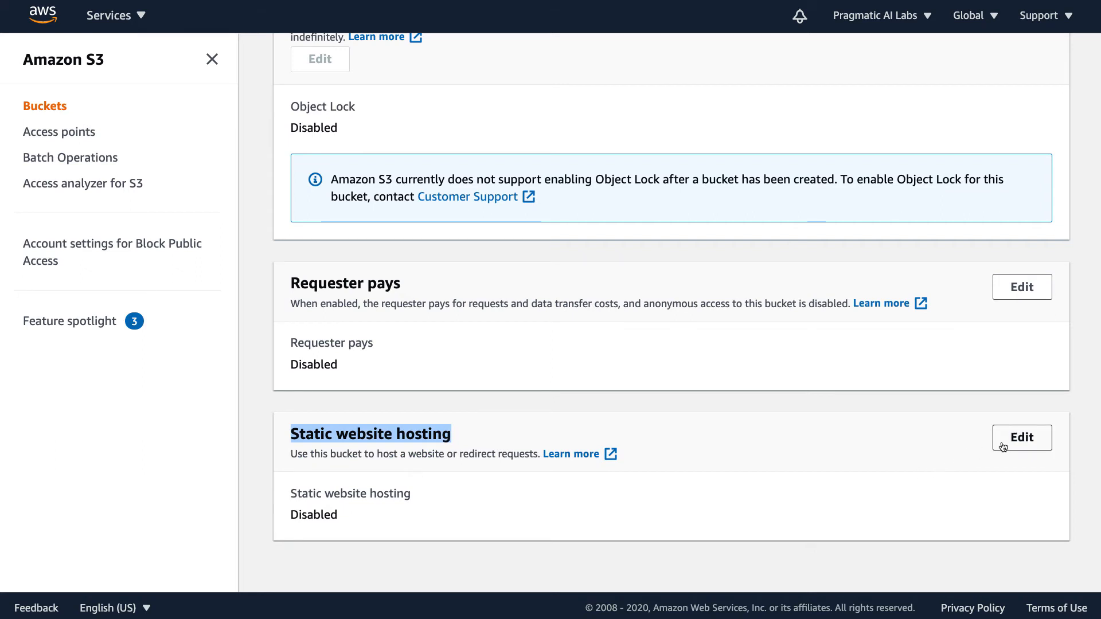
# - Enable static website hosting with index document index.html and error document error.html
pyautogui.click(1022, 438)
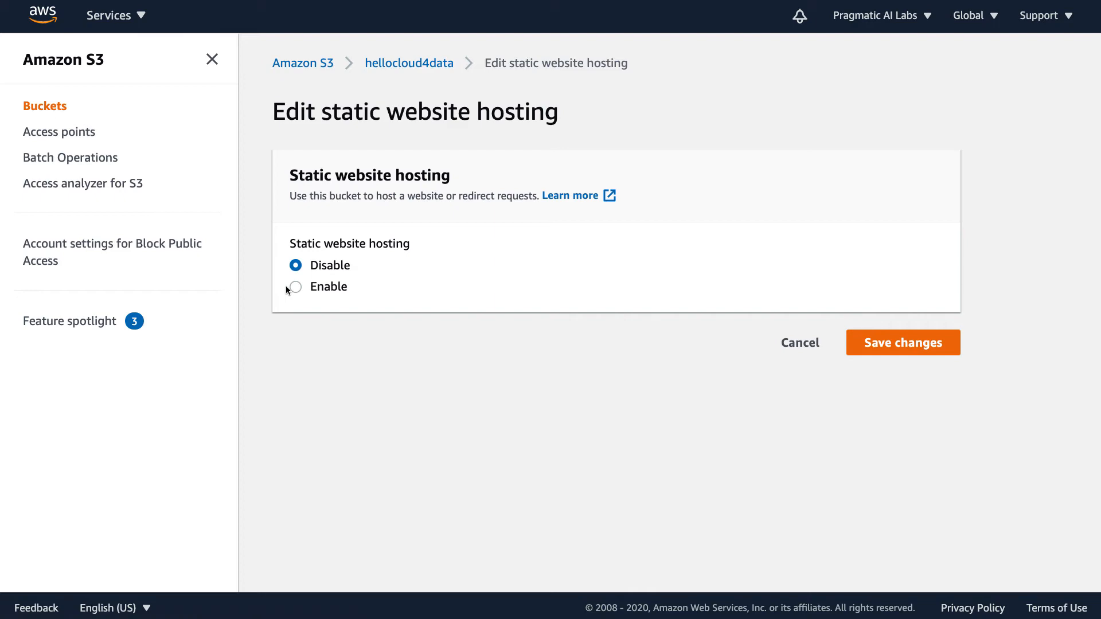
pyautogui.click(295, 287)
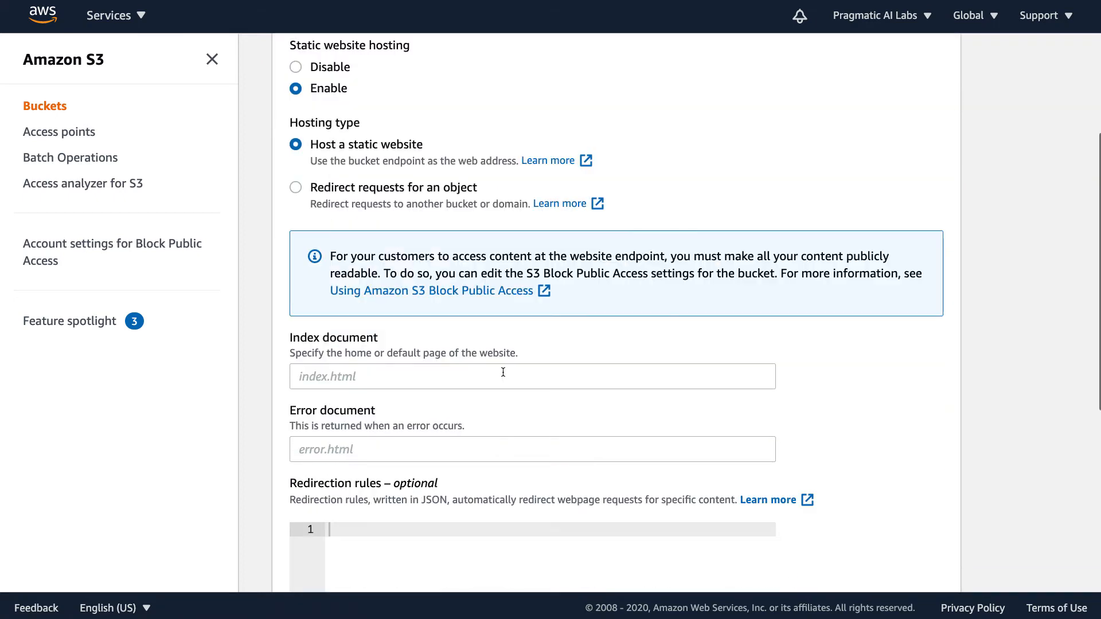
pyautogui.click(502, 376)
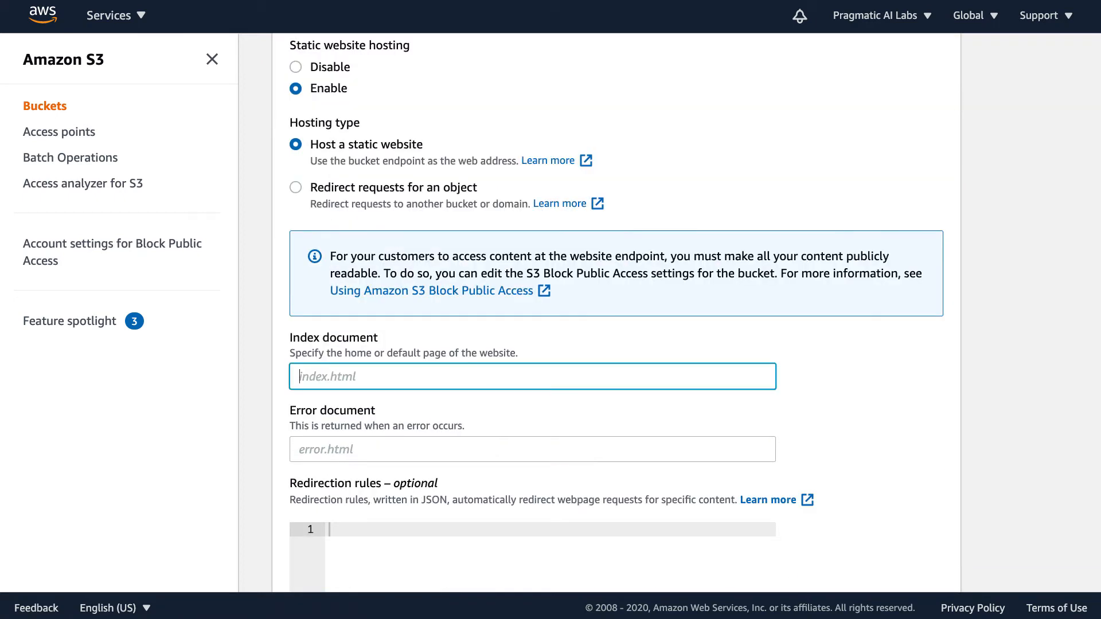
pyautogui.write('index')
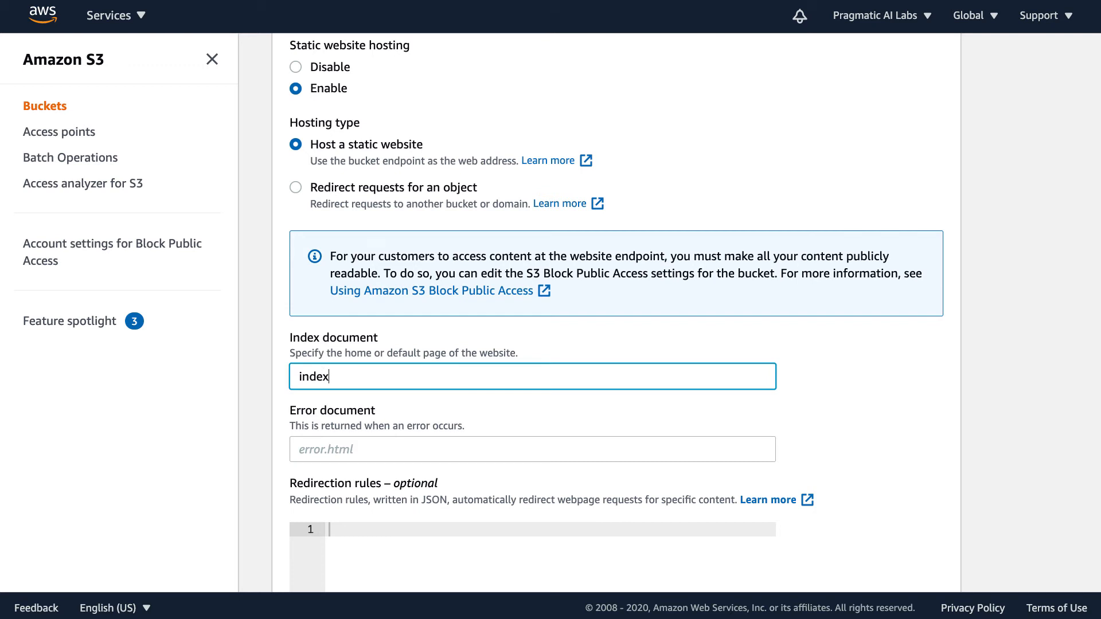
pyautogui.write('.html')
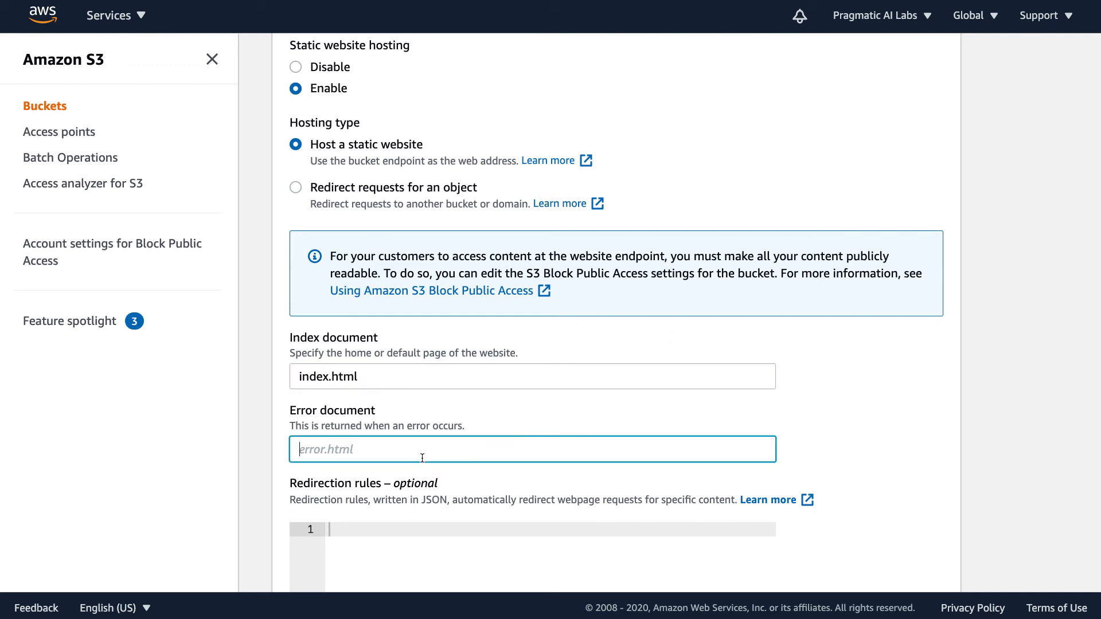
pyautogui.write('error.h')
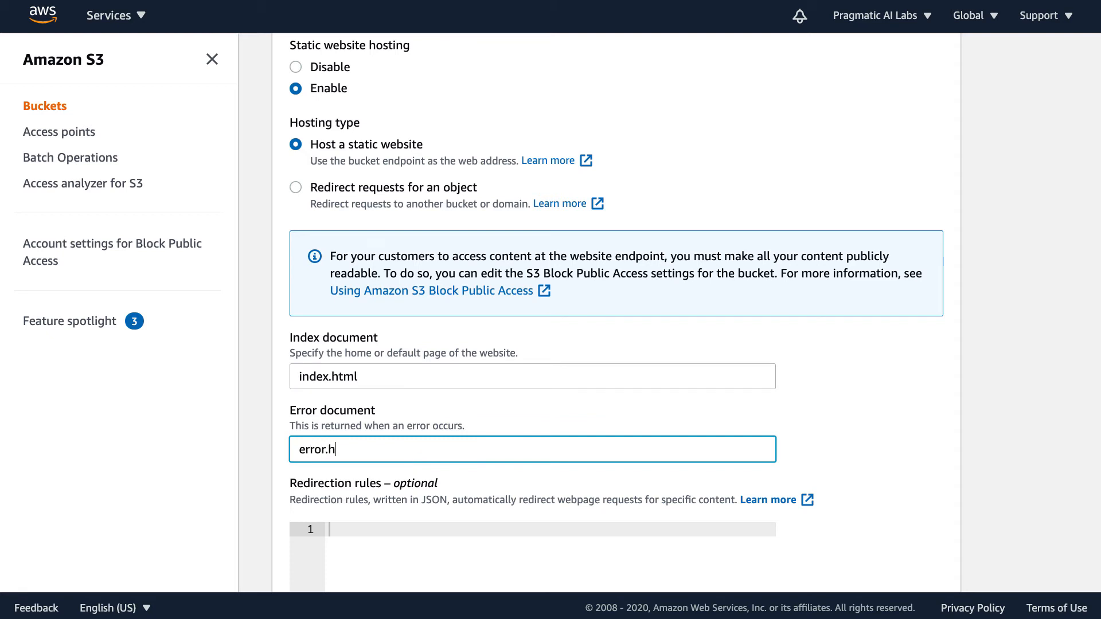
pyautogui.write('tml')
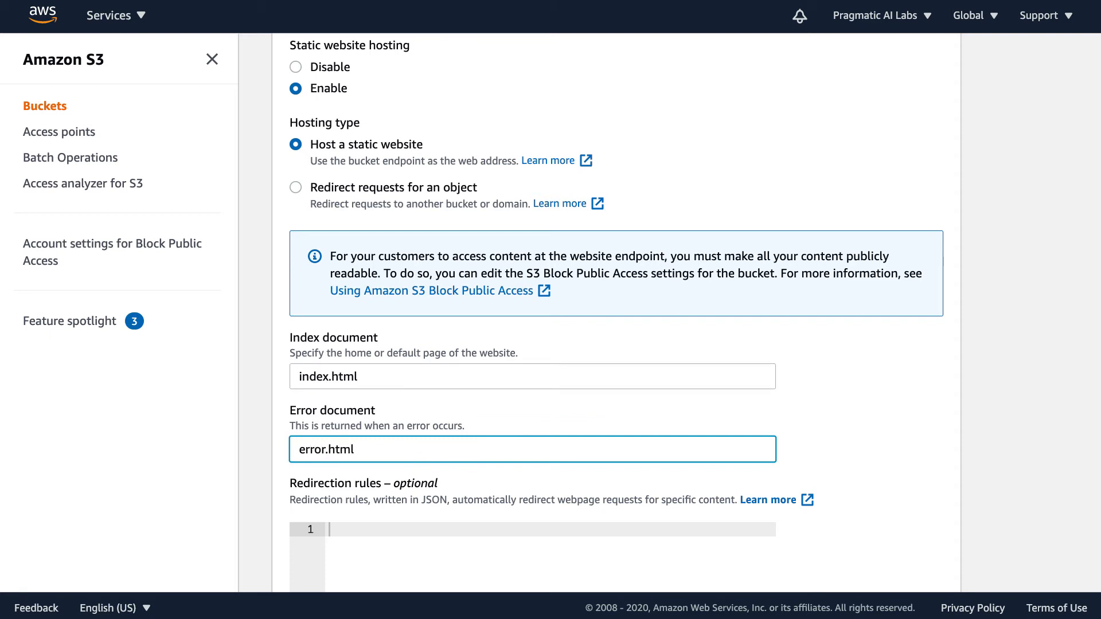
pyautogui.moveTo(804, 444)
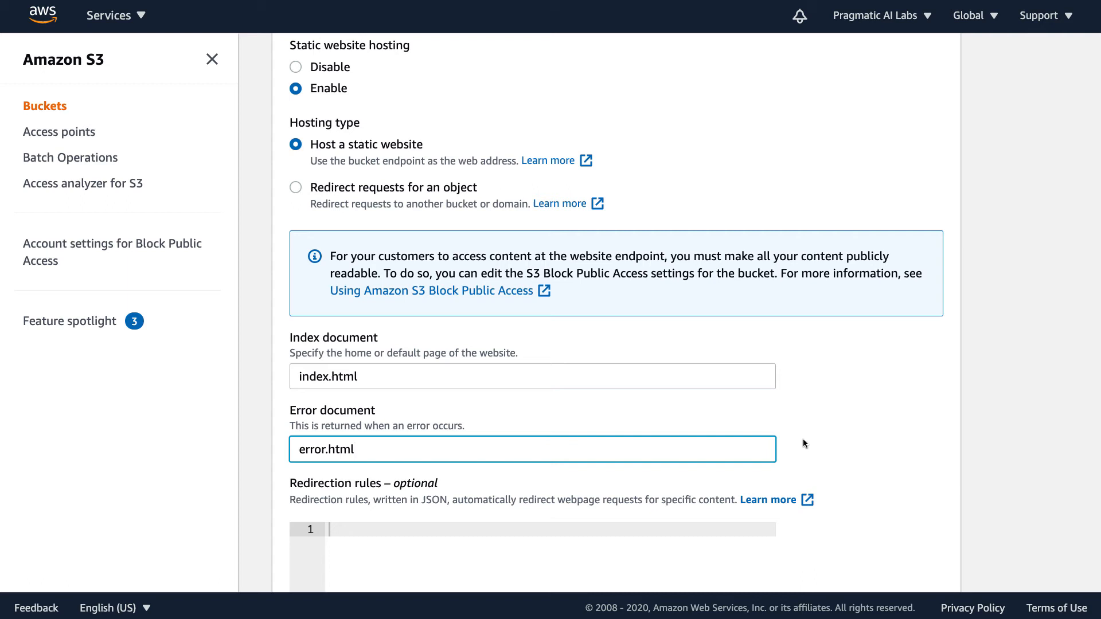
pyautogui.scroll(-3)
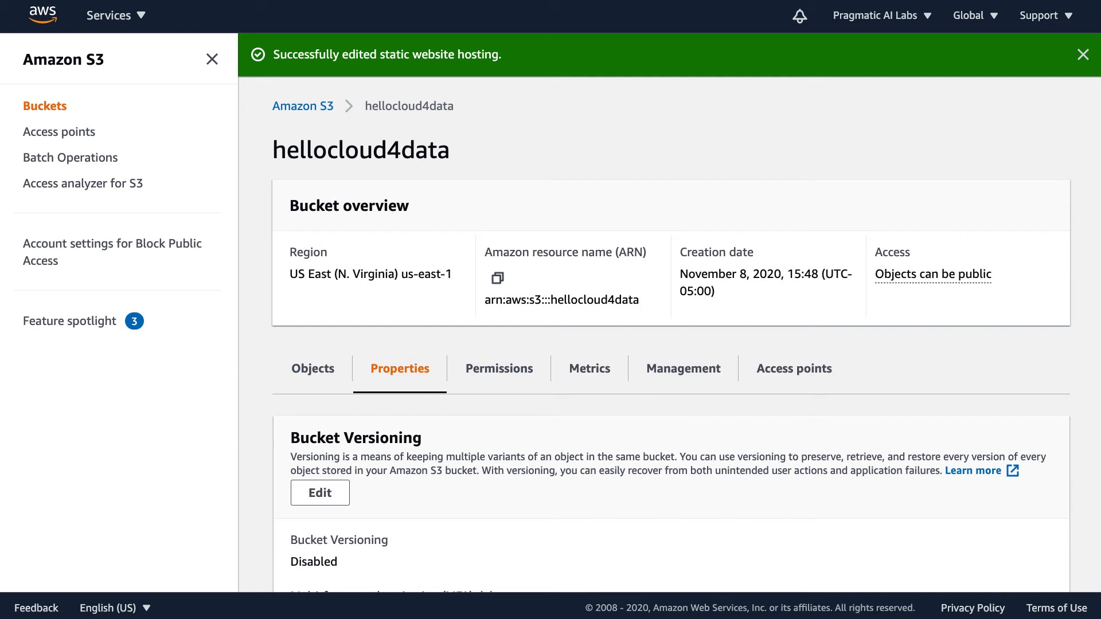
pyautogui.moveTo(131, 342)
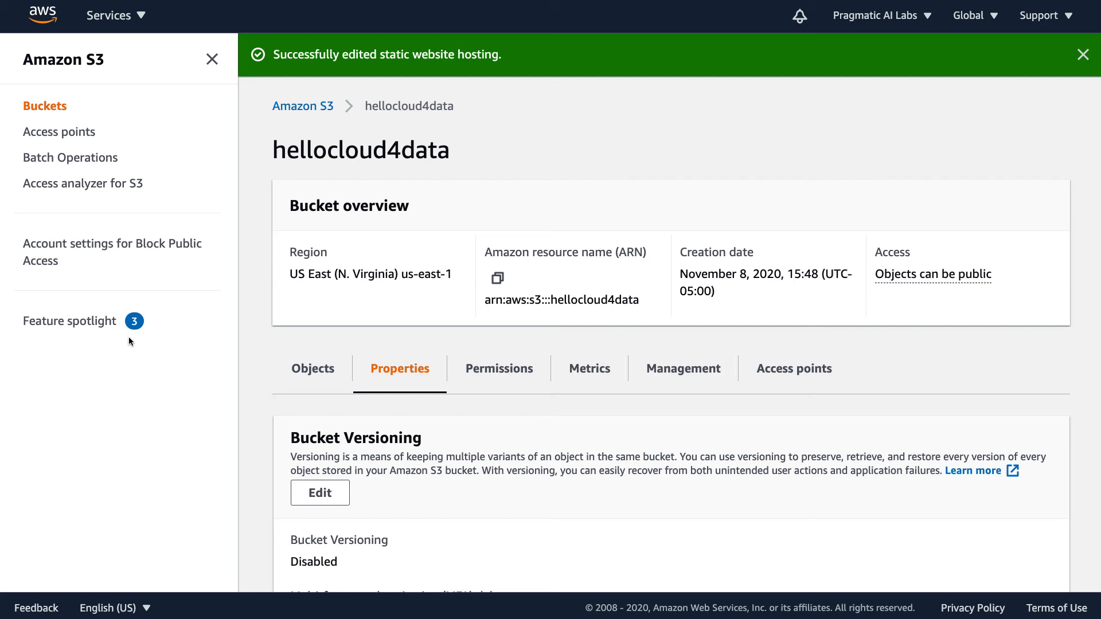
pyautogui.moveTo(718, 393)
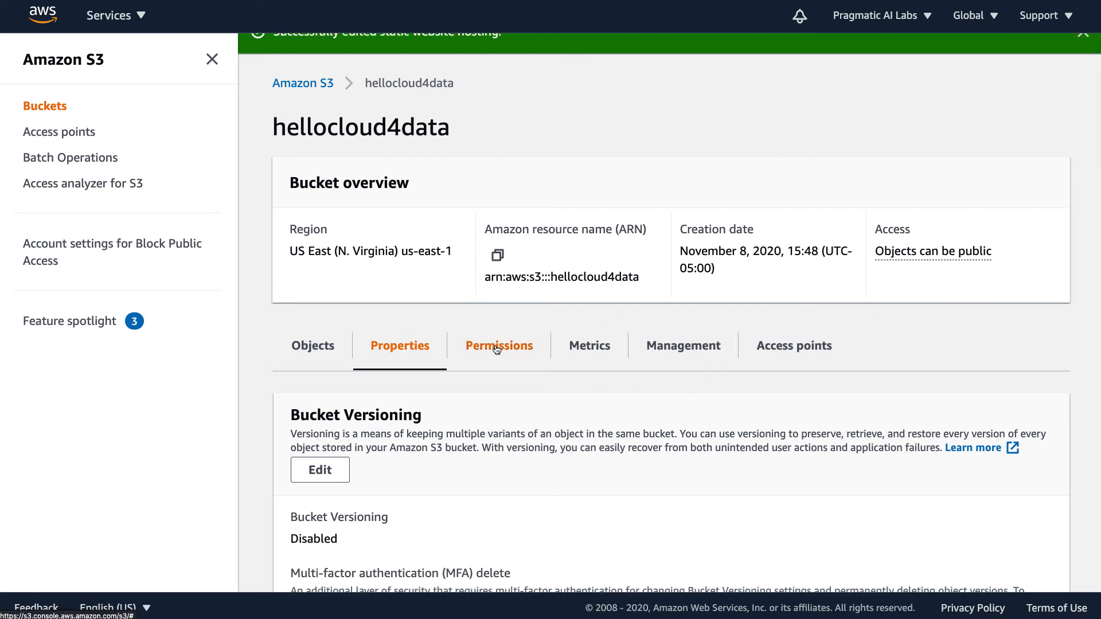
# - View hellocloud4data's permissions and the empty Bucket policy section
pyautogui.click(498, 345)
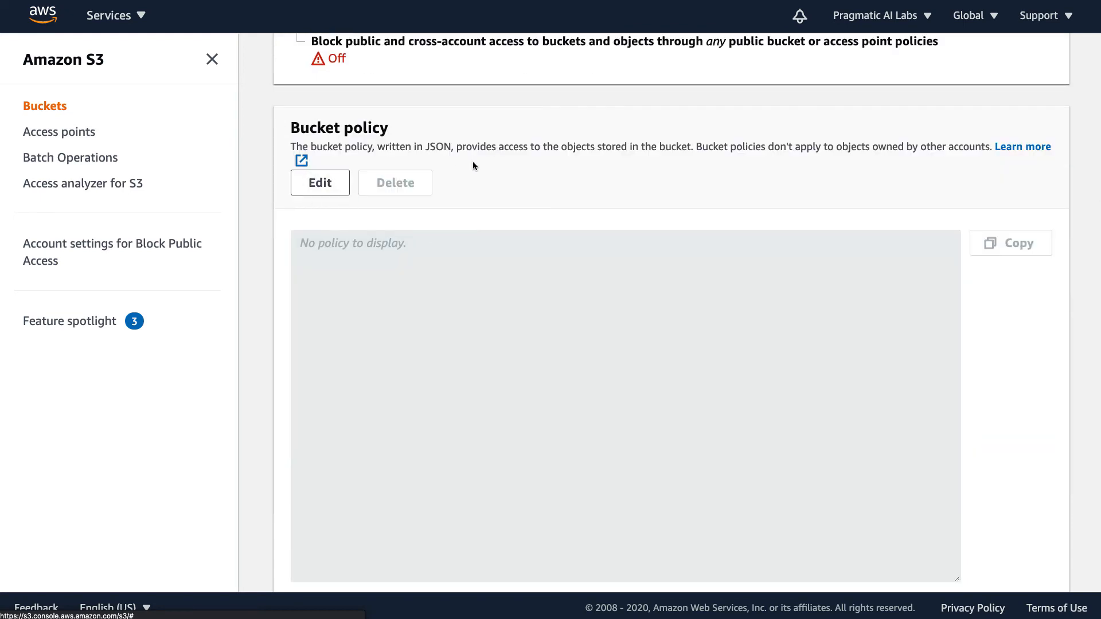
pyautogui.moveTo(464, 146); pyautogui.dragTo(705, 146)
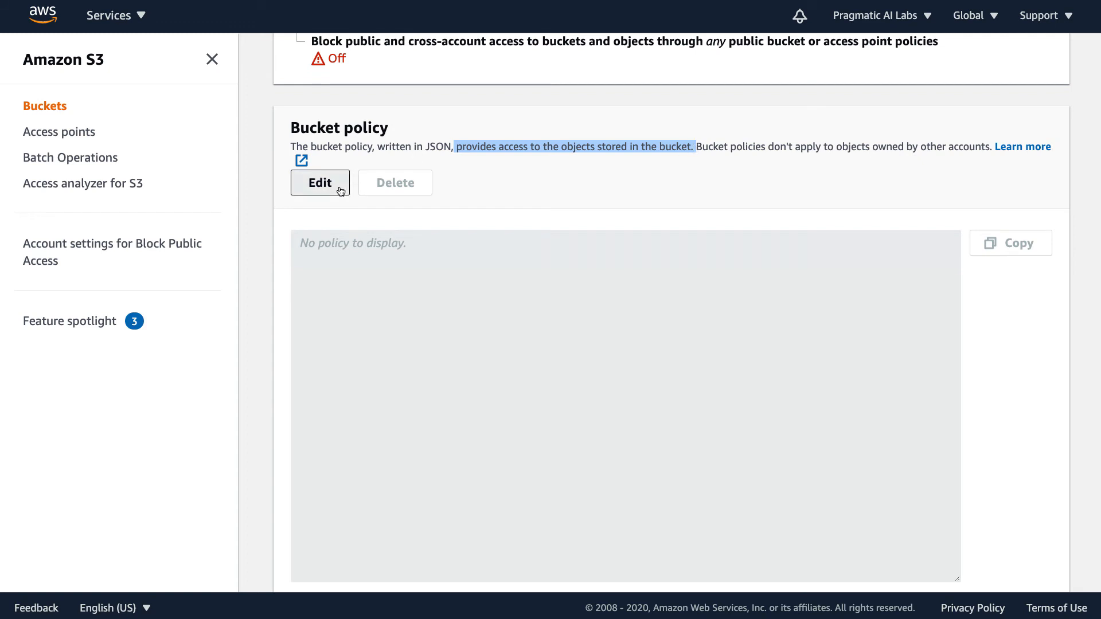
# - Save a bucket policy whose Resource ARN names hellocloud4data instead of the placeholder domain
pyautogui.click(319, 183)
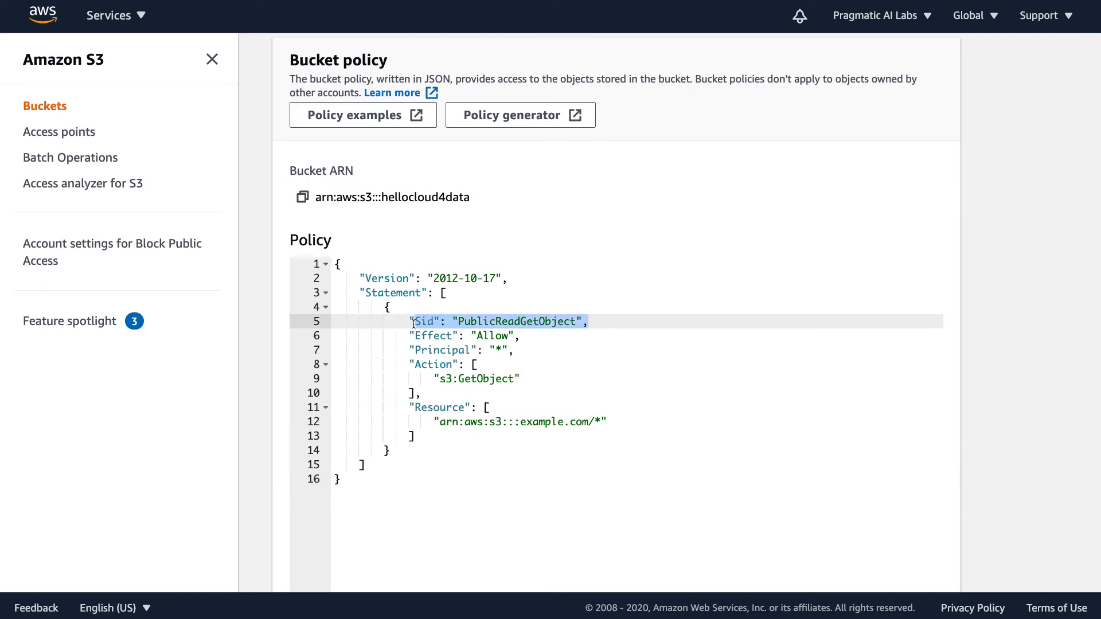
pyautogui.moveTo(382, 201)
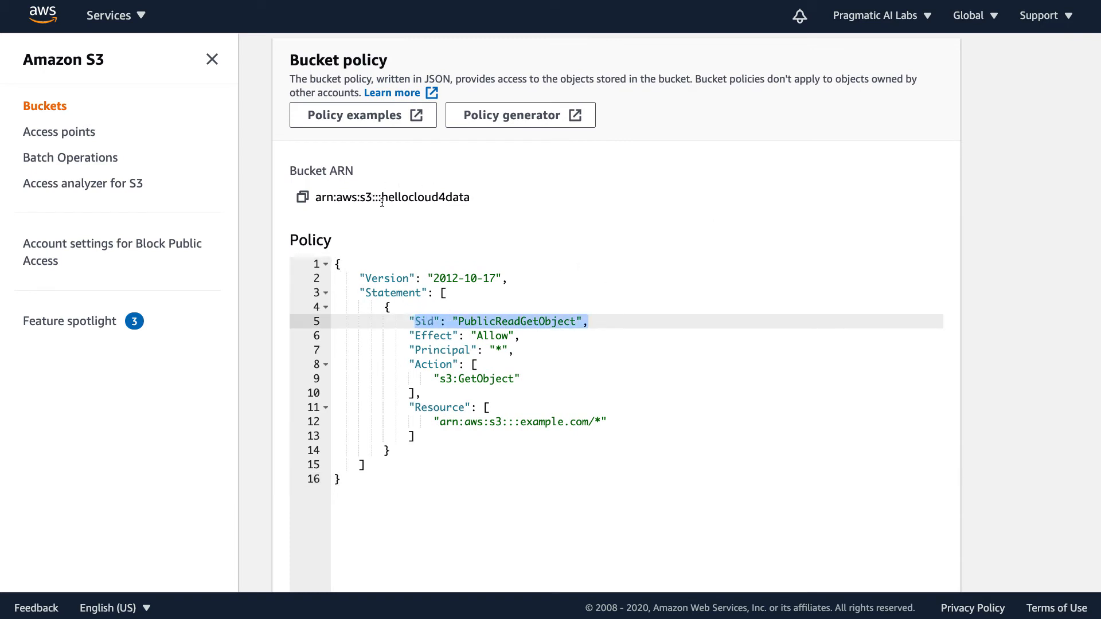
pyautogui.doubleClick(425, 197)
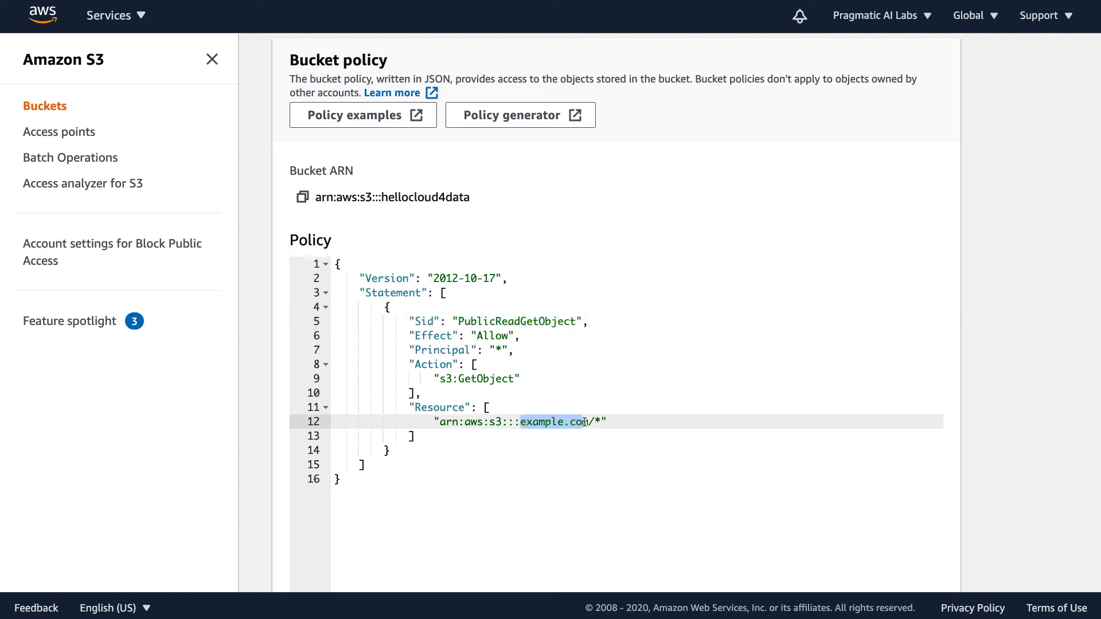
pyautogui.write('hellocloud4data')
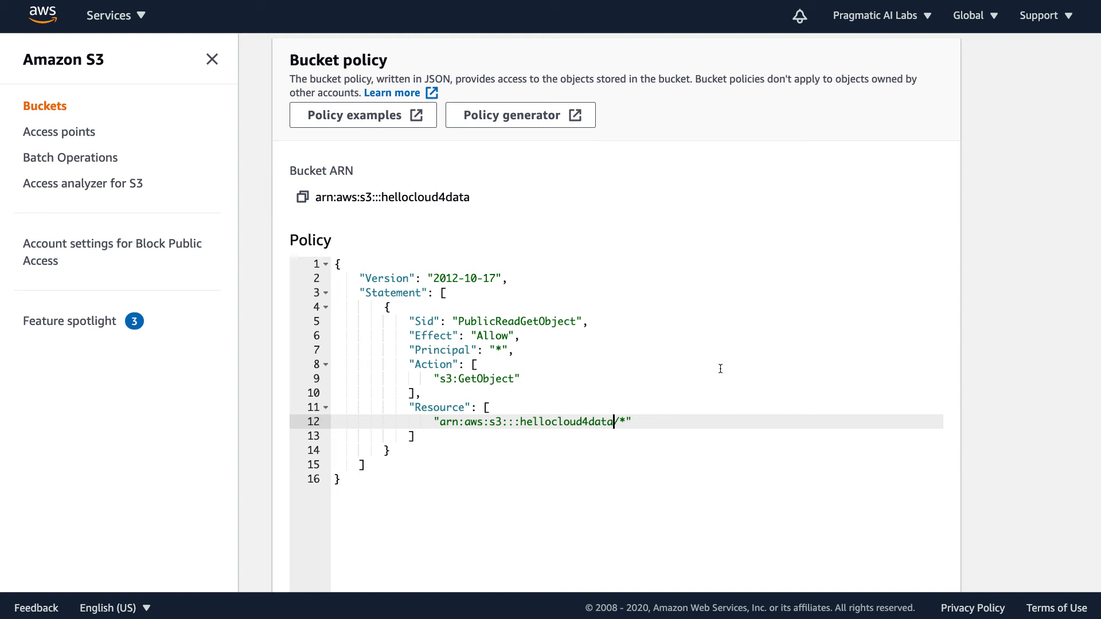
pyautogui.scroll(-3)
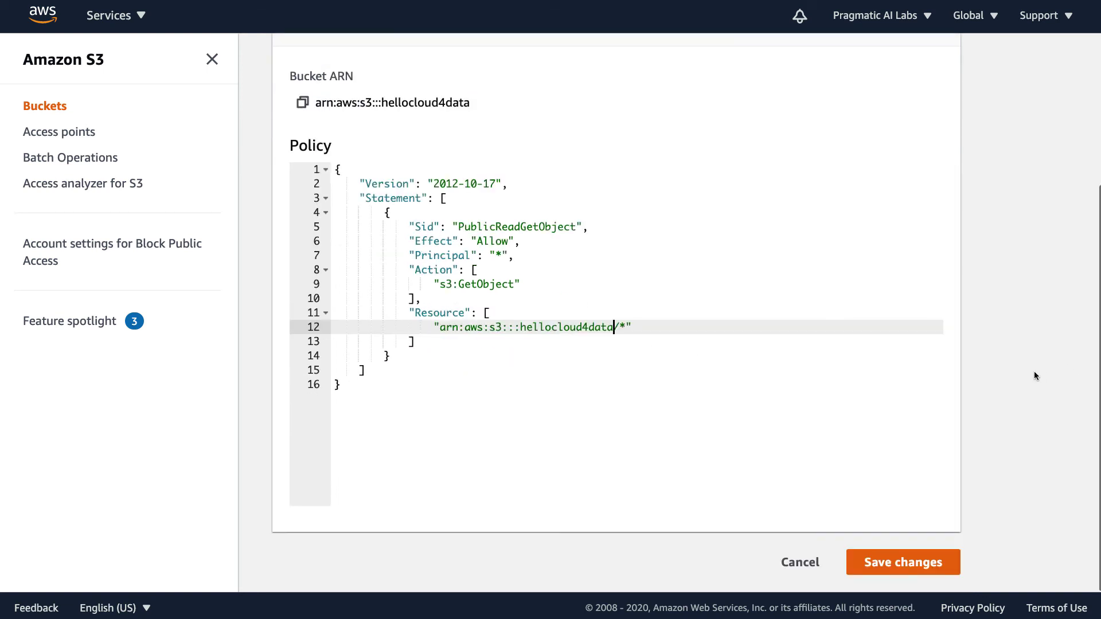
pyautogui.click(903, 562)
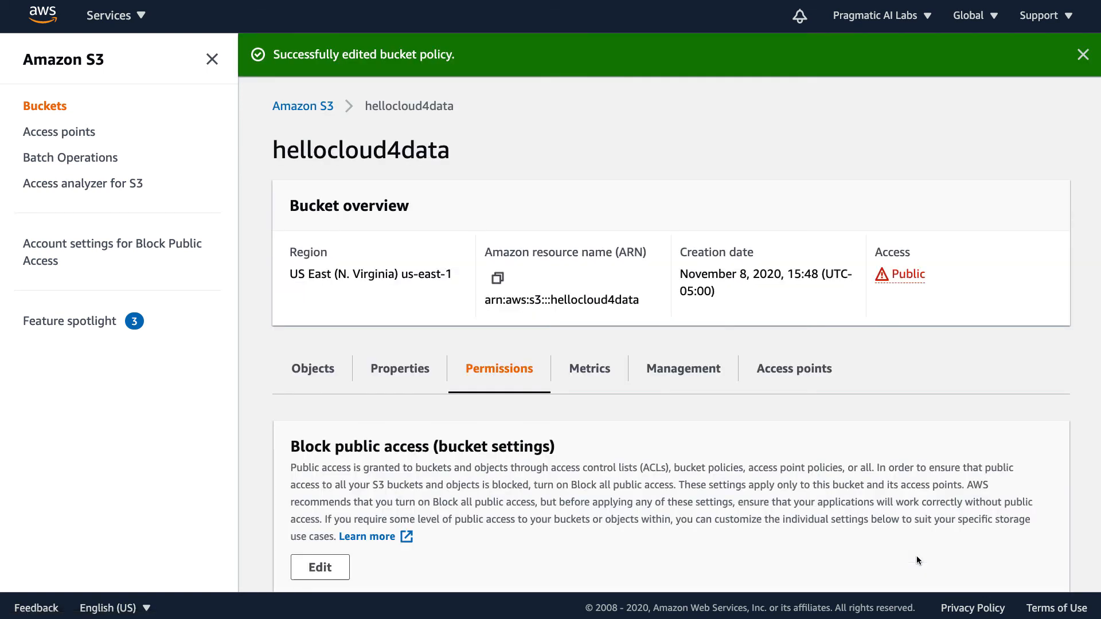
pyautogui.moveTo(851, 288)
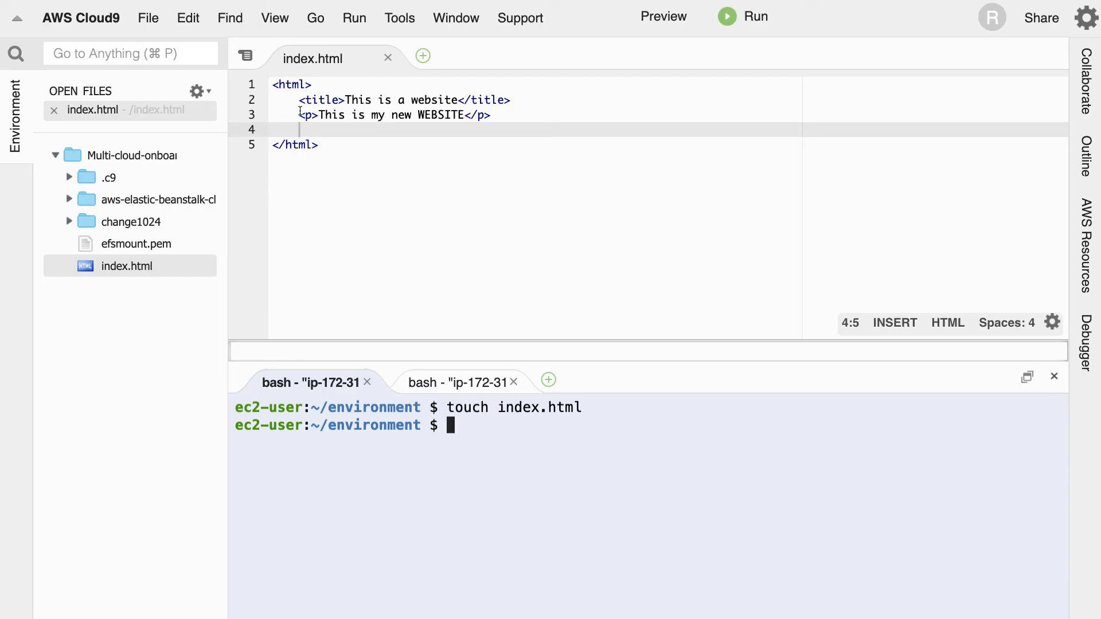
pyautogui.moveTo(83, 256)
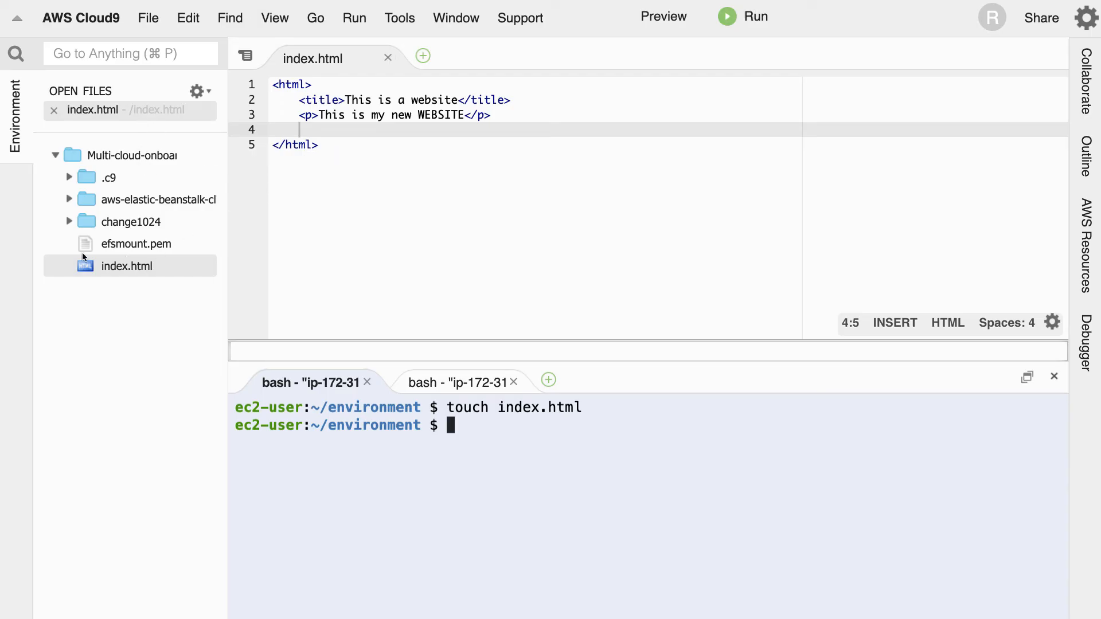
# - Download index.html from the Cloud9 file tree to the local computer
pyautogui.rightClick(126, 267)
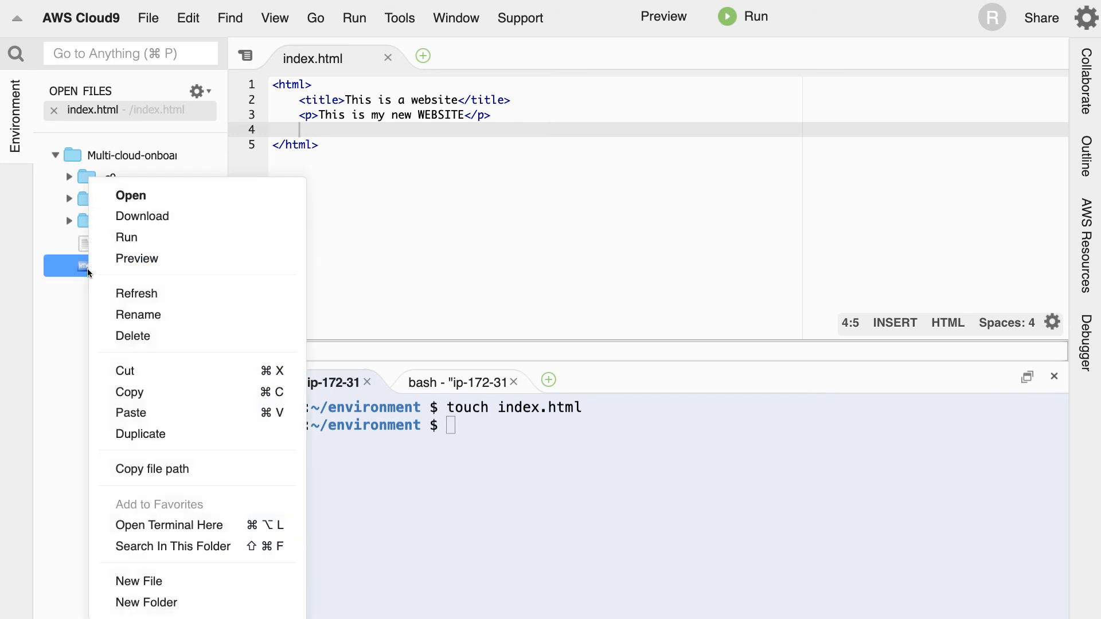
pyautogui.moveTo(94, 277)
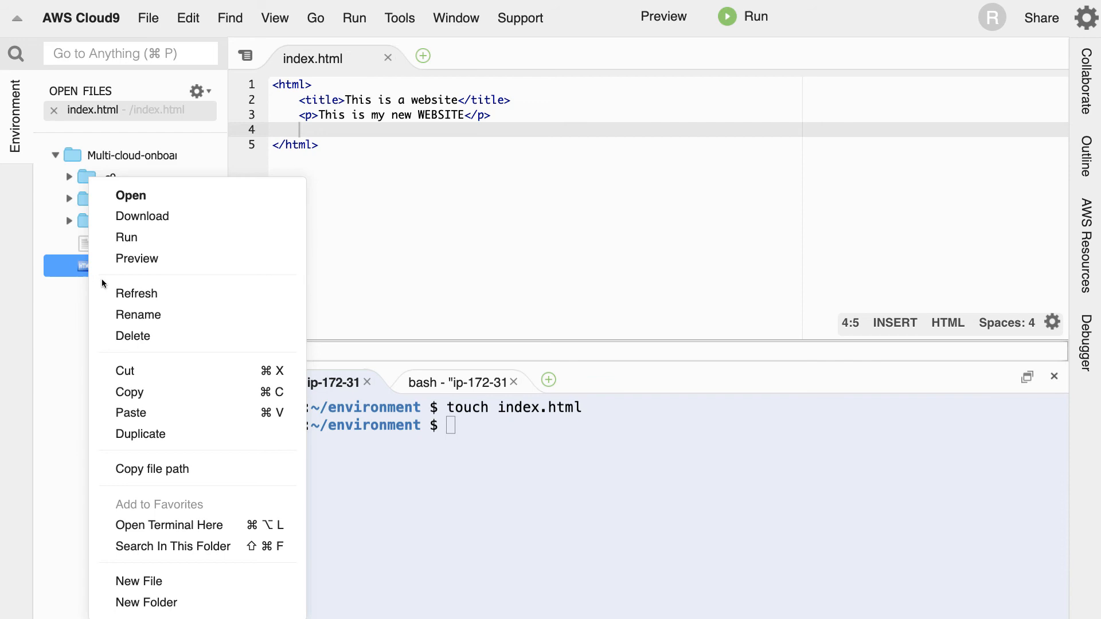
pyautogui.moveTo(177, 507)
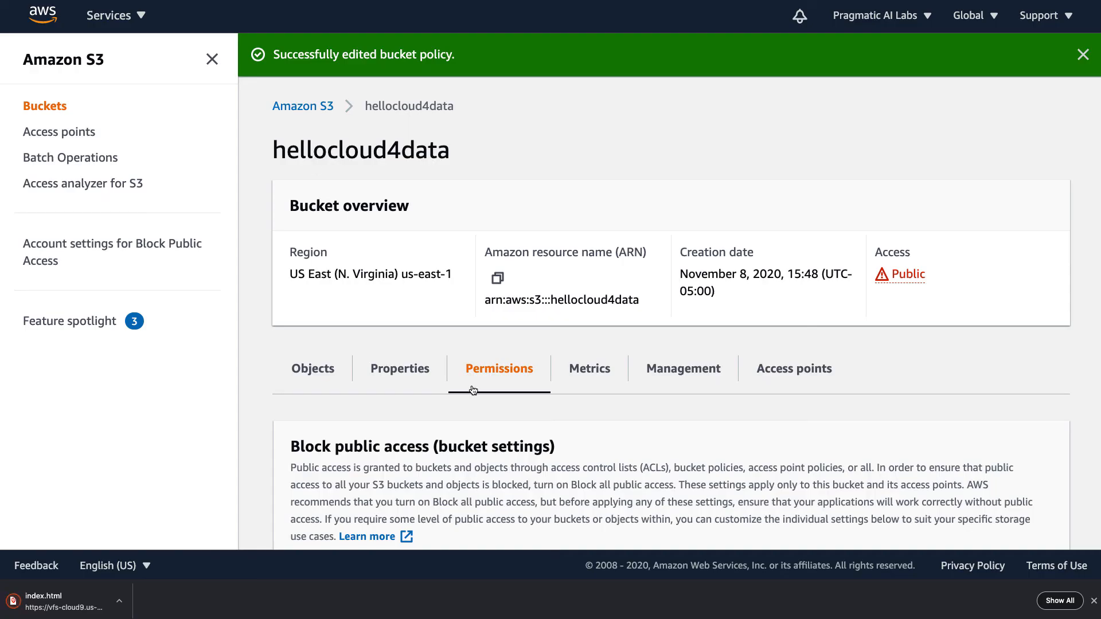
# - Upload index.html into the hellocloud4data bucket and return to its object list
pyautogui.click(312, 368)
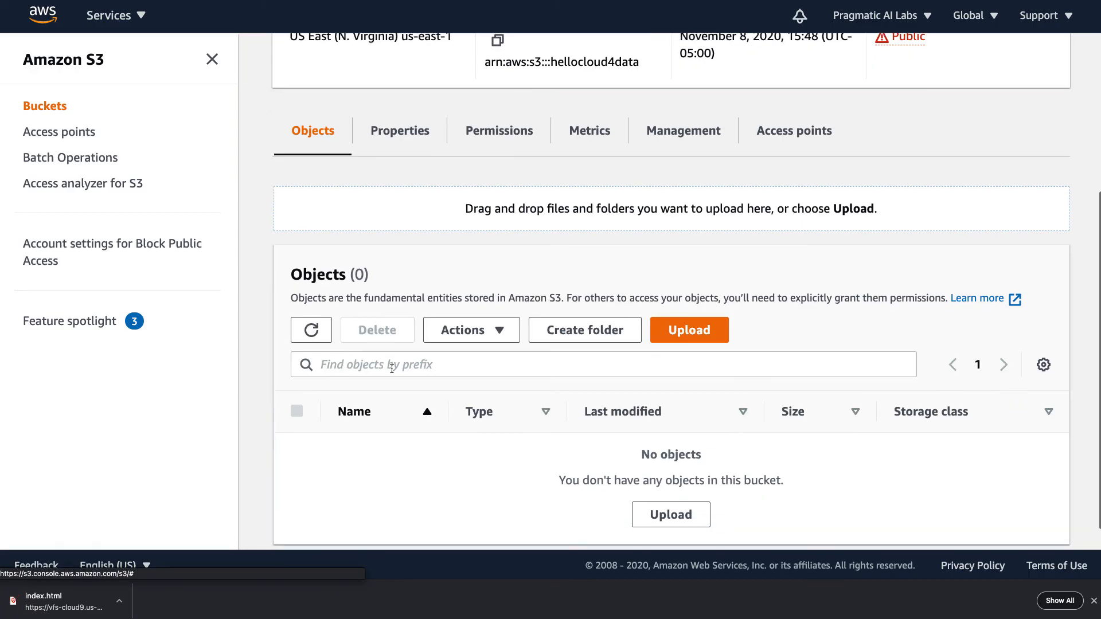
pyautogui.click(690, 330)
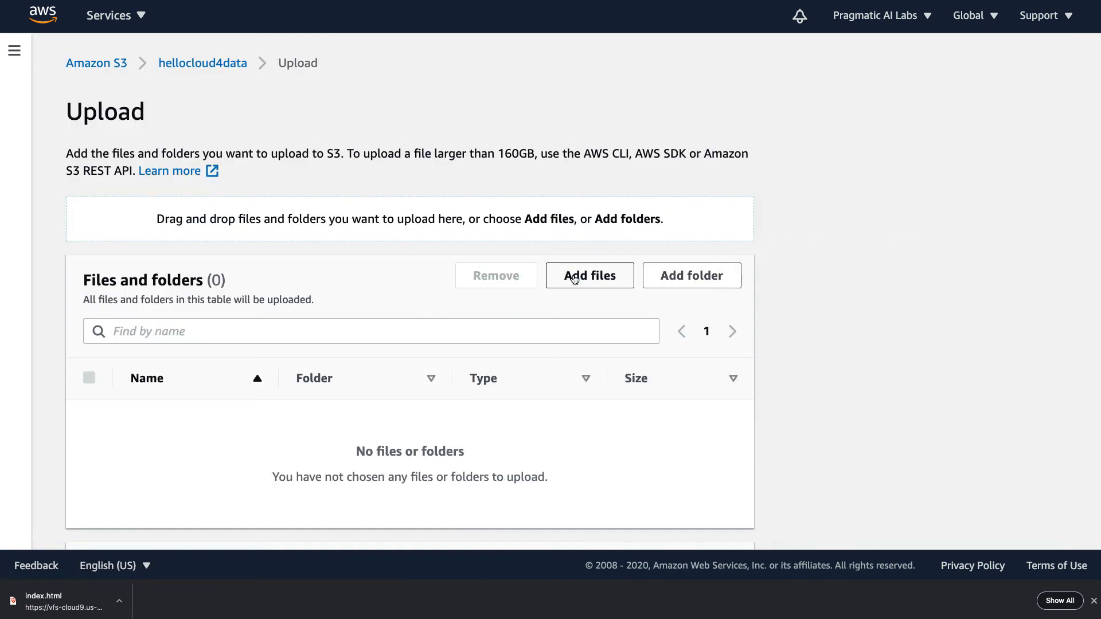
pyautogui.click(589, 275)
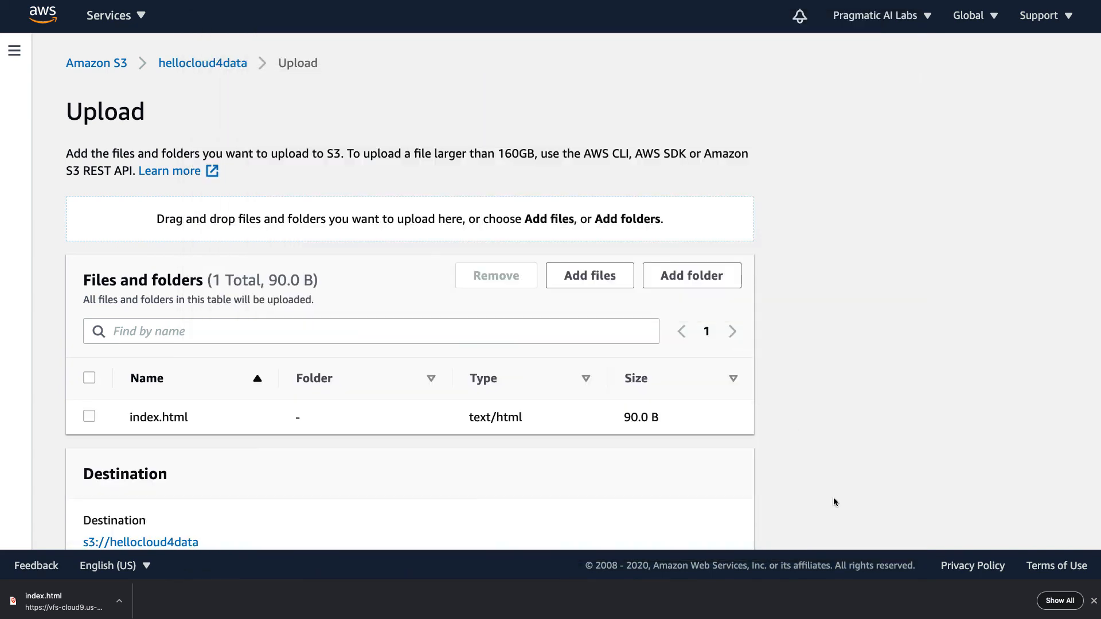
pyautogui.scroll(-3)
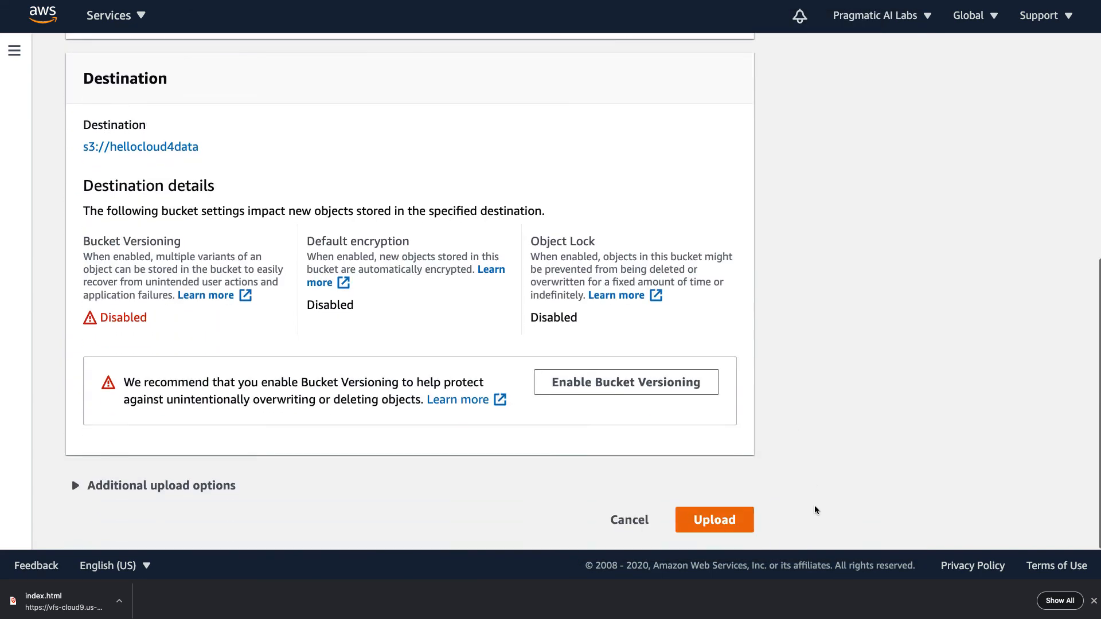
pyautogui.click(713, 520)
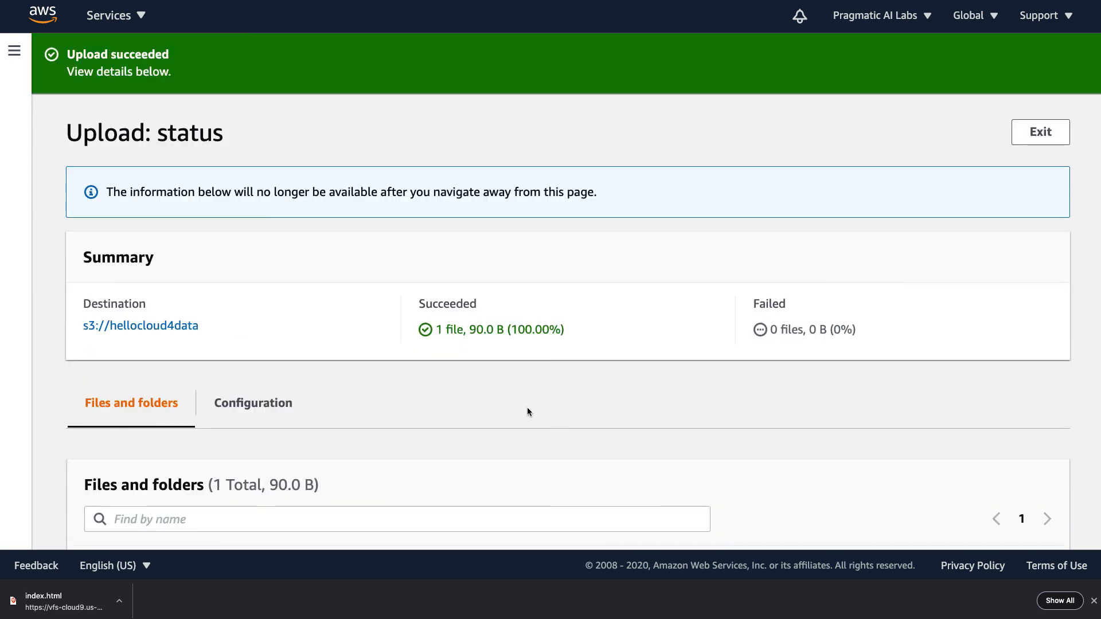
pyautogui.click(1041, 131)
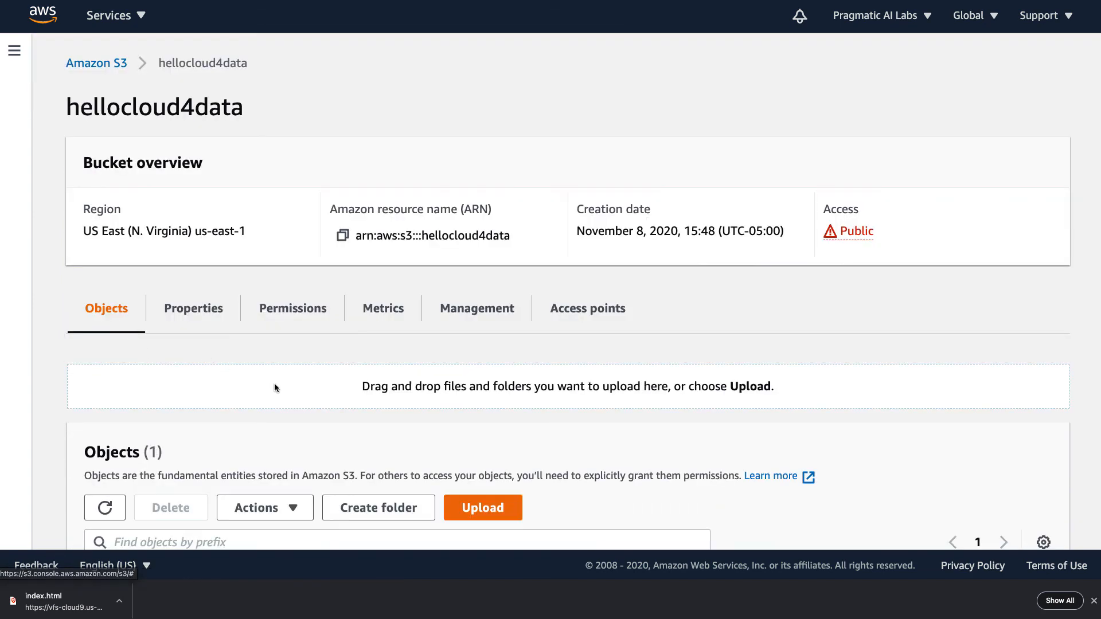
# - Scroll to Static website hosting to see the bucket website endpoint URL
pyautogui.scroll(-3)
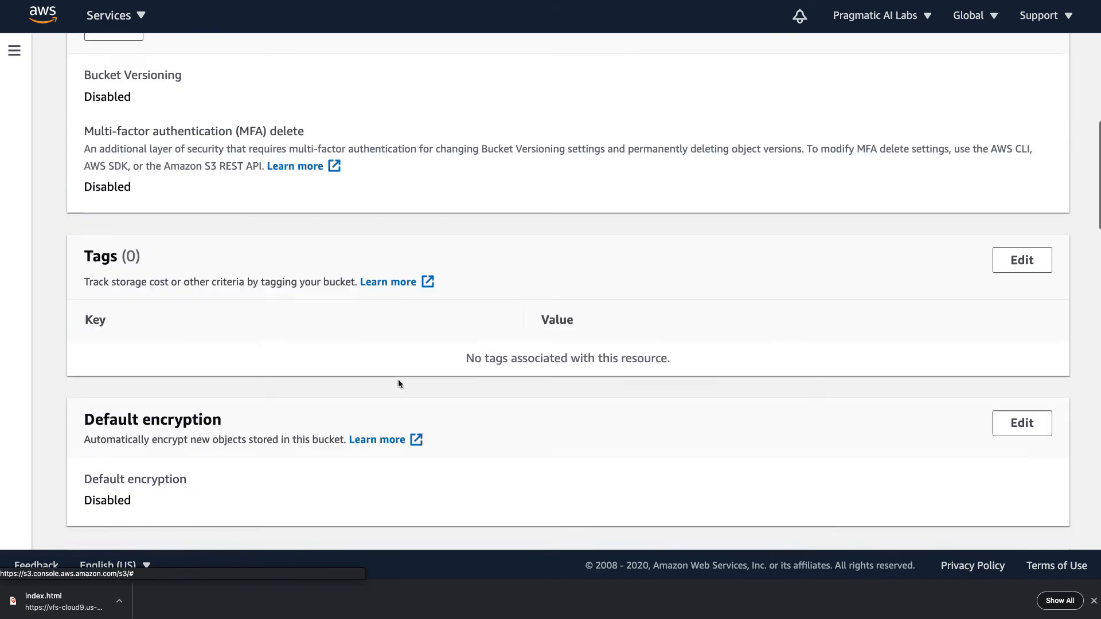
pyautogui.scroll(-3)
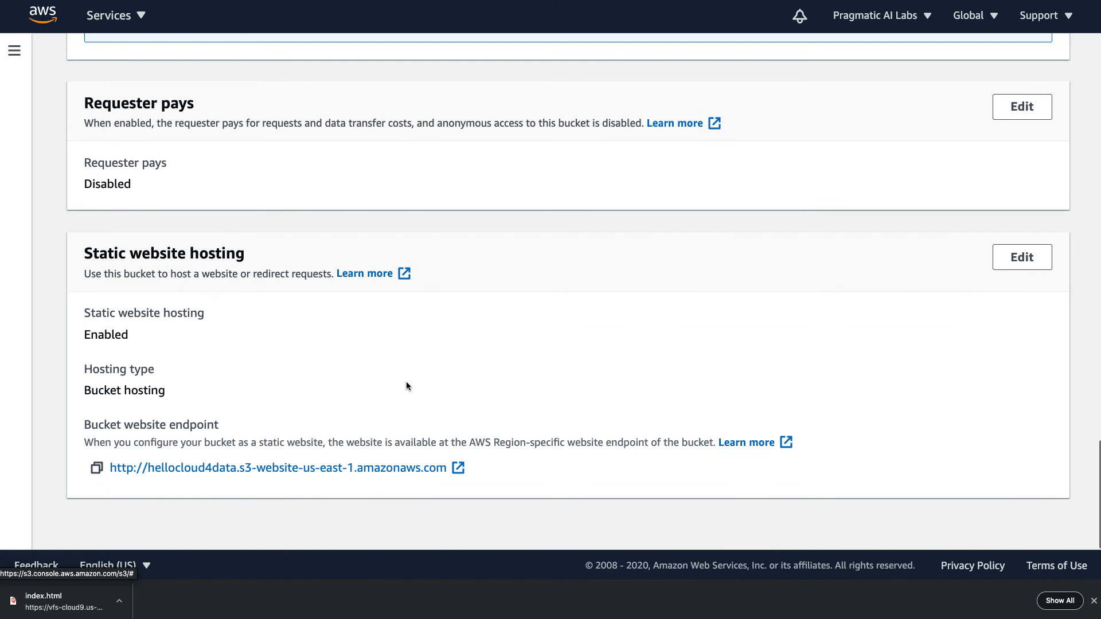
pyautogui.doubleClick(163, 253)
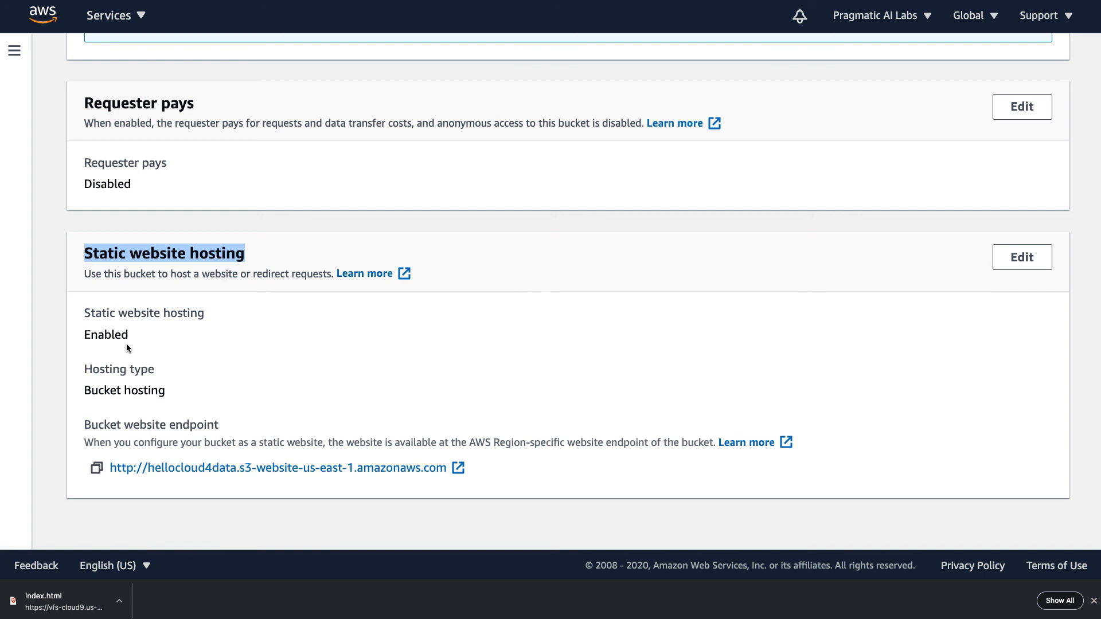
pyautogui.moveTo(460, 472)
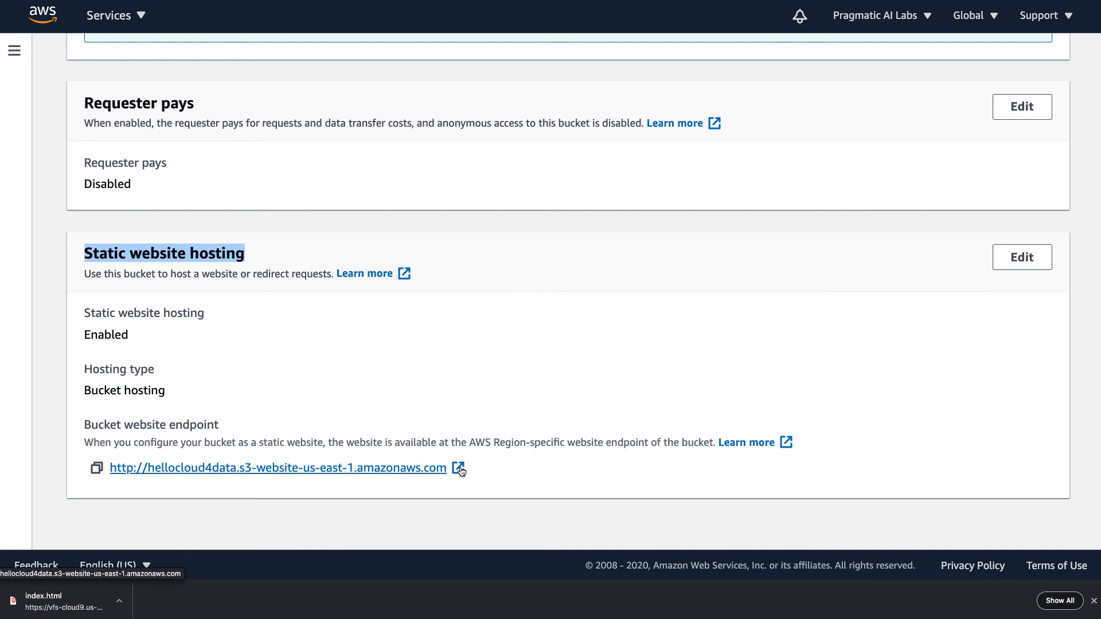